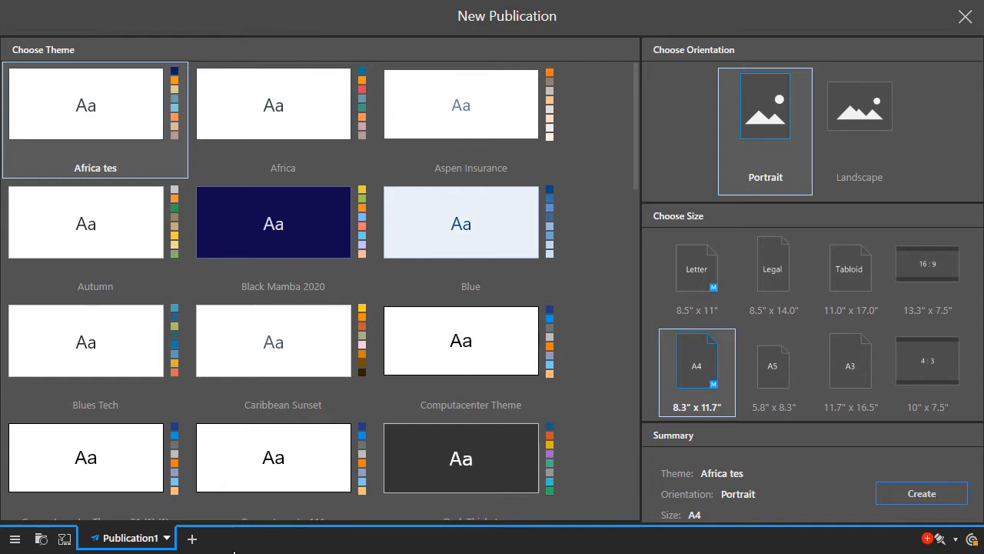
Create a portrait A4 publication using the Africa theme.
left_click(283, 103)
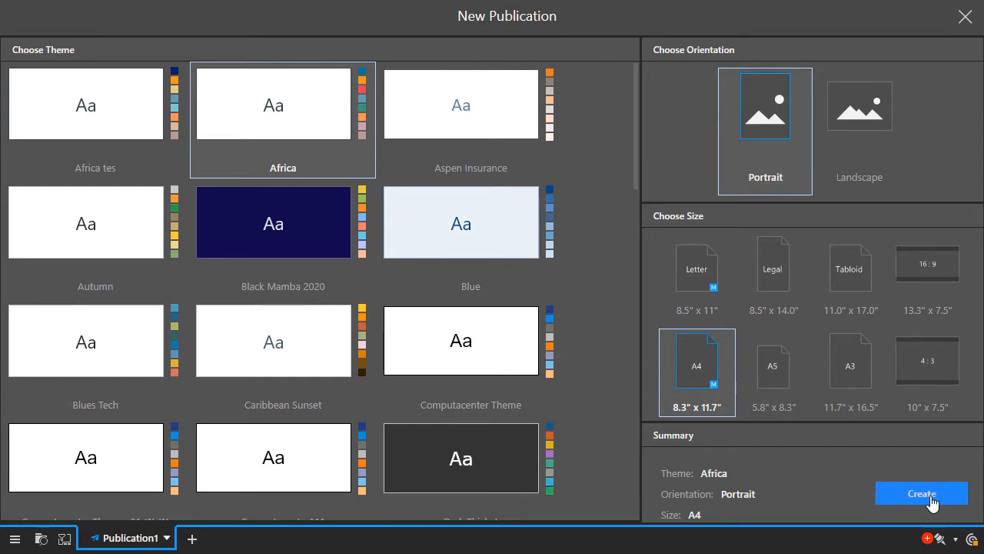
left_click(921, 493)
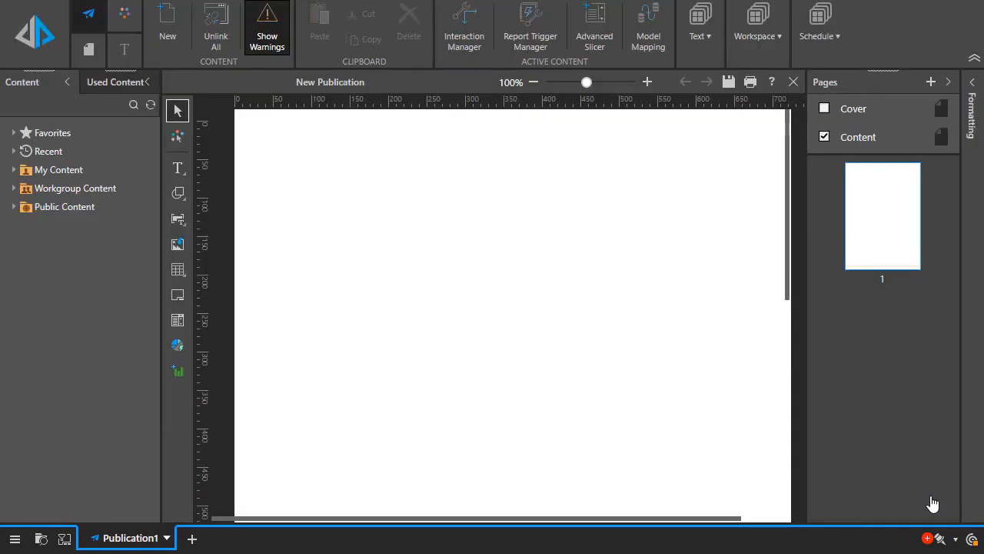
mouse_move(407, 352)
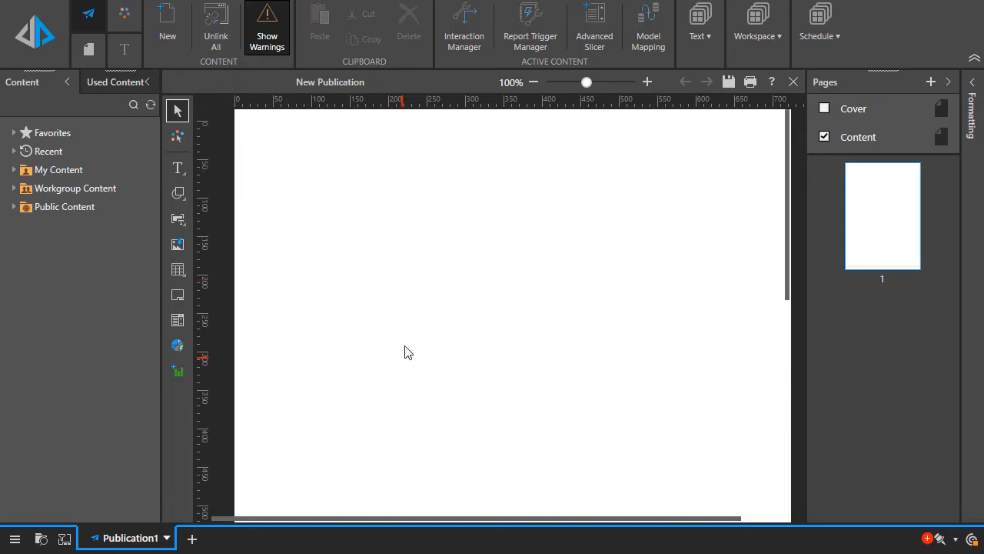
mouse_move(879, 248)
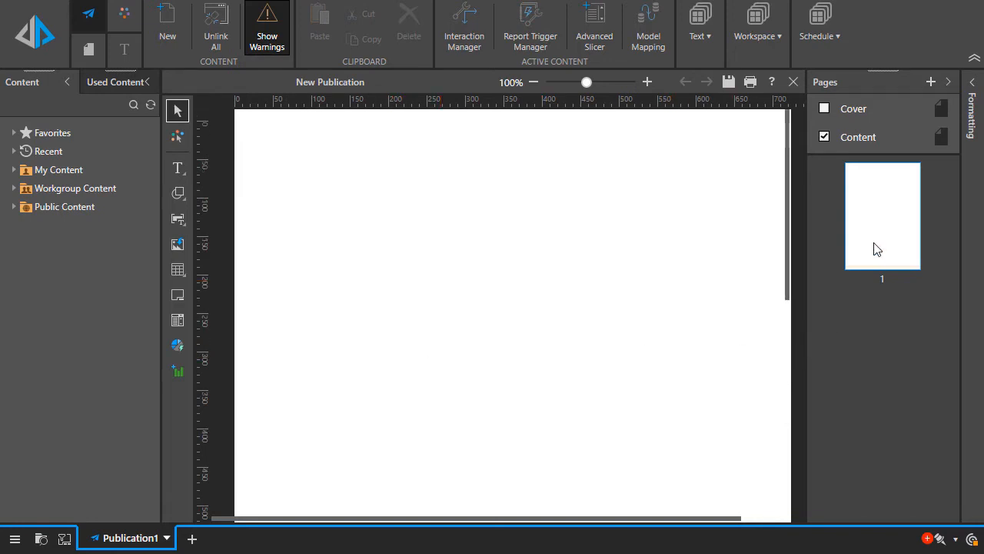
mouse_move(663, 278)
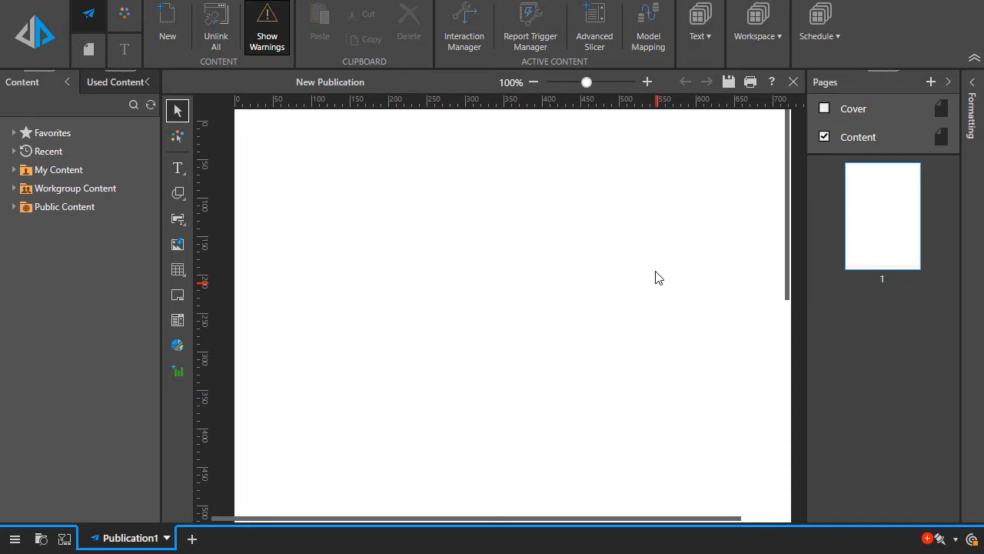
mouse_move(123, 15)
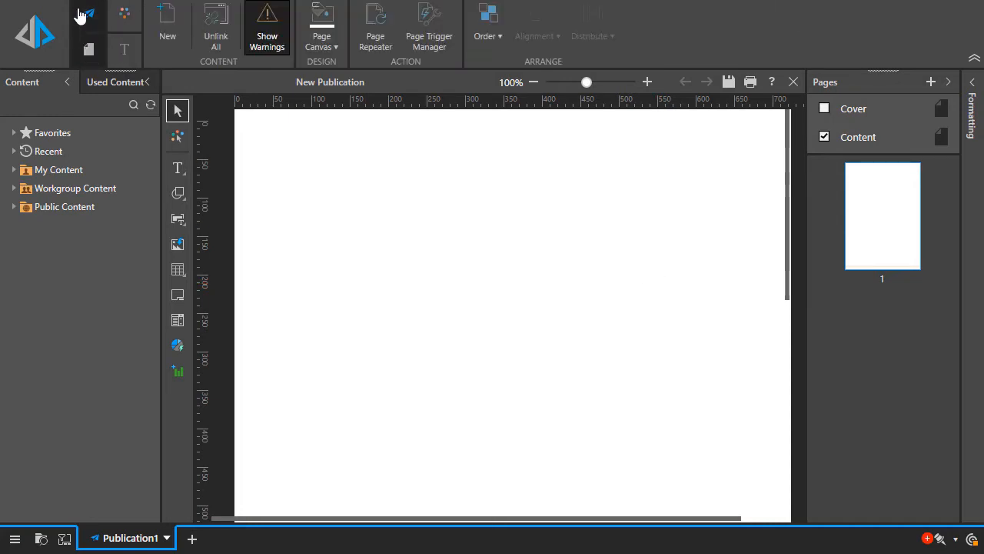
left_click(75, 188)
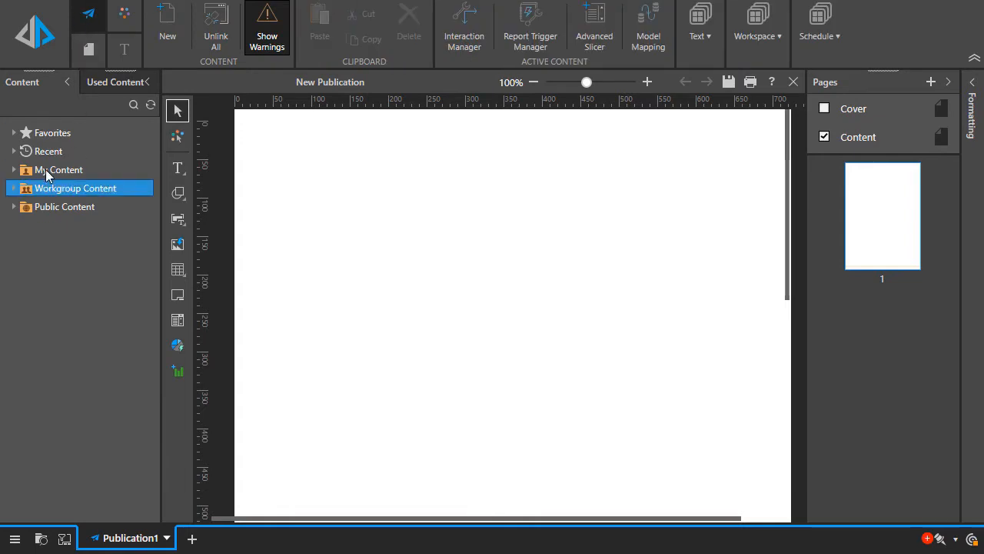
left_click(63, 169)
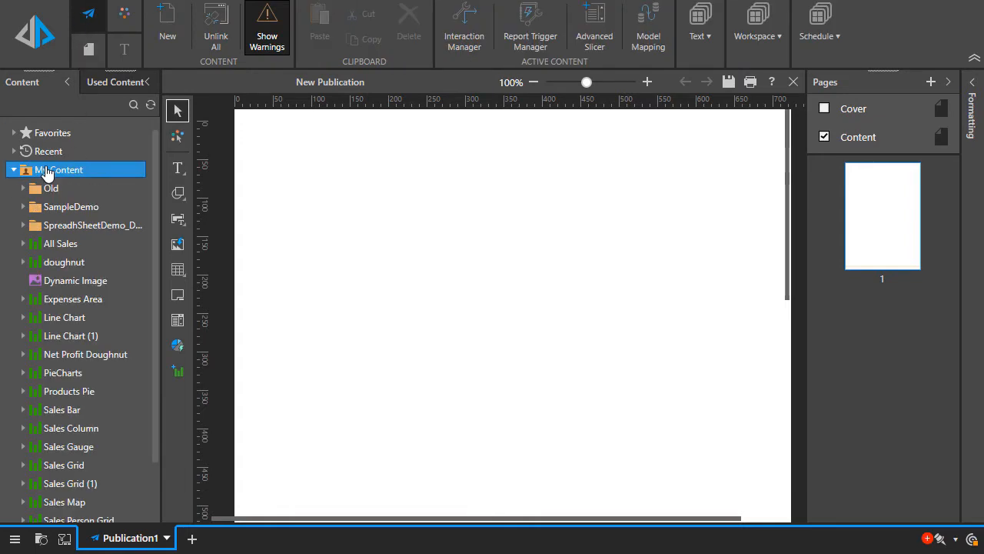
left_click(14, 169)
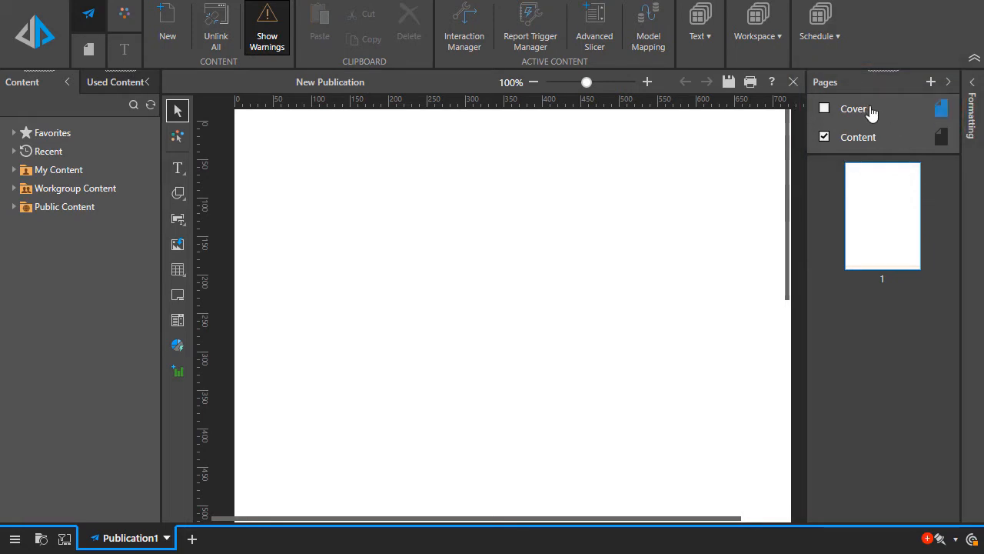
Widen the cover master's Presentation text box, then open the Content master footer.
left_click(824, 107)
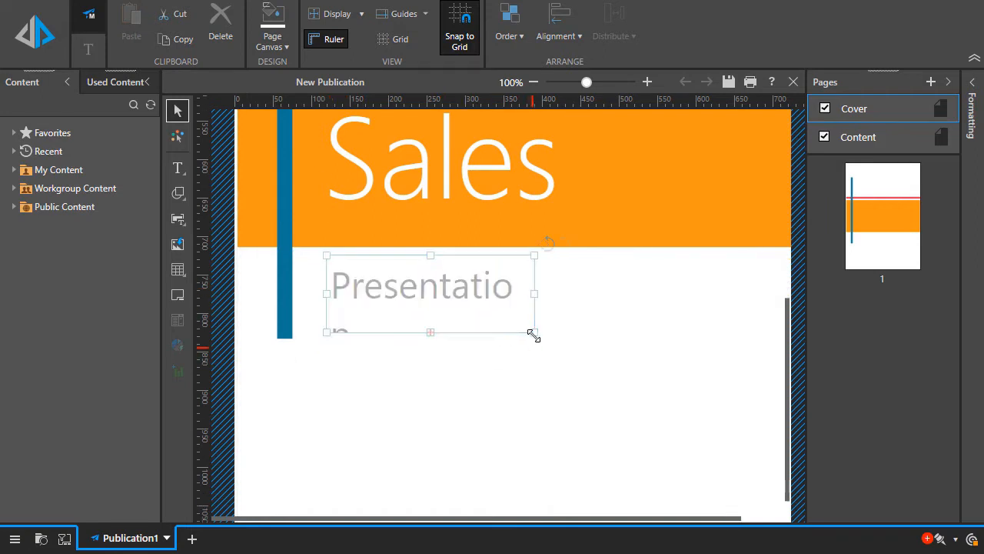
left_click_drag(535, 332, 597, 324)
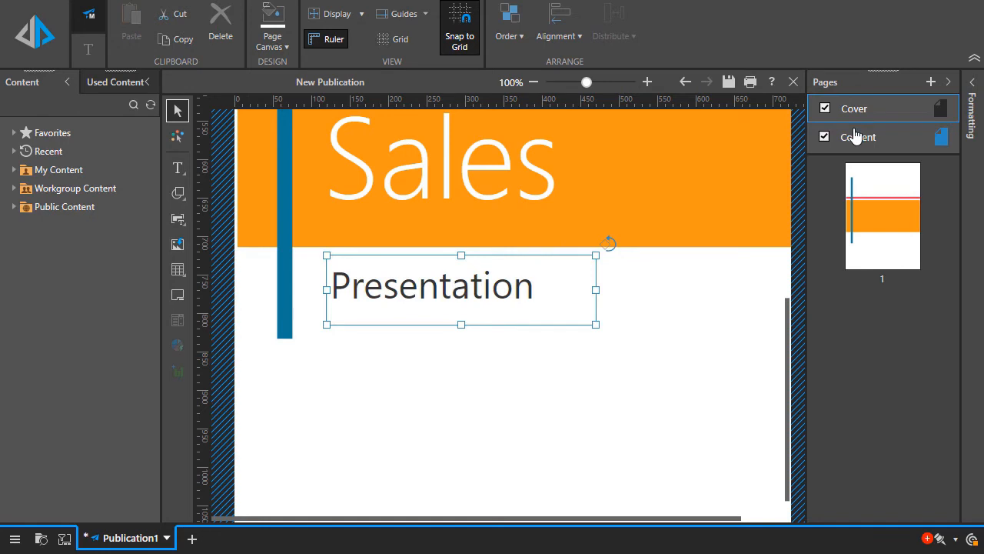
left_click(859, 136)
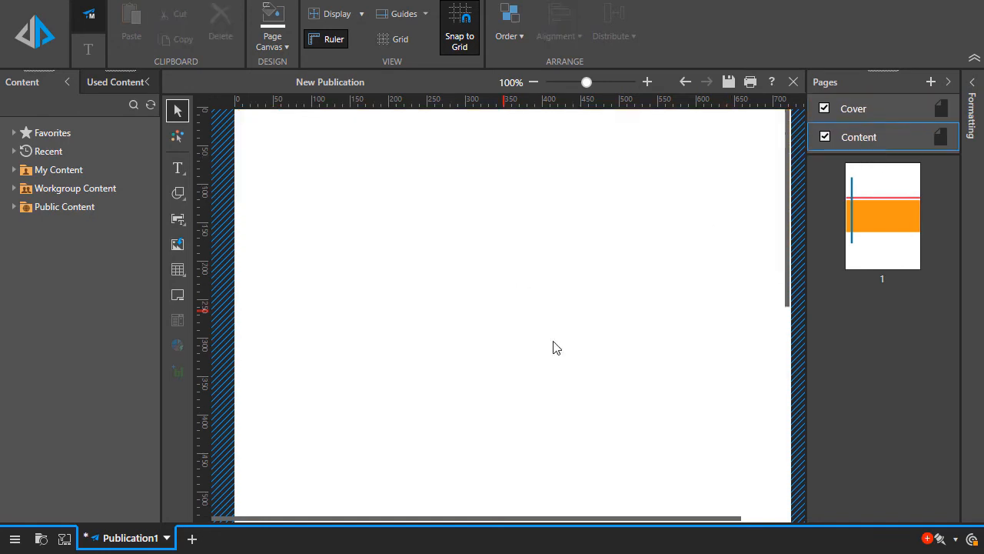
scroll("down", 3)
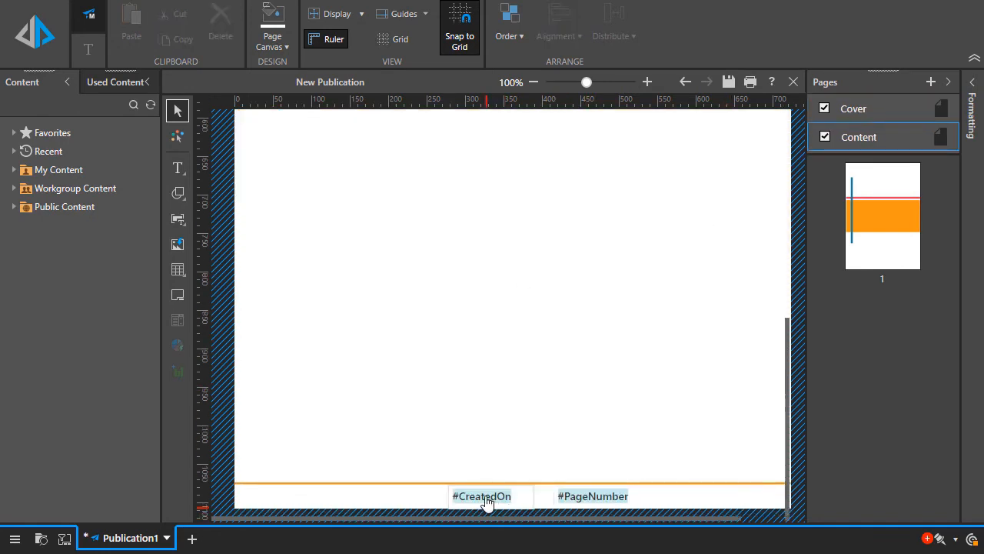
left_click(481, 495)
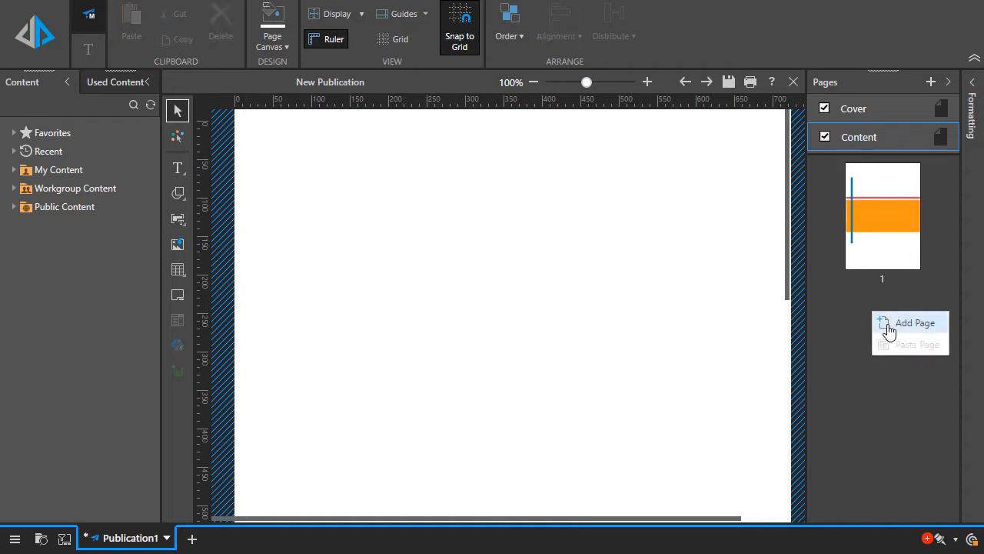
Add a page and drag PieCharts, Sales Bar, Expenses, Sales Map and Sales Grid onto pages.
left_click(915, 323)
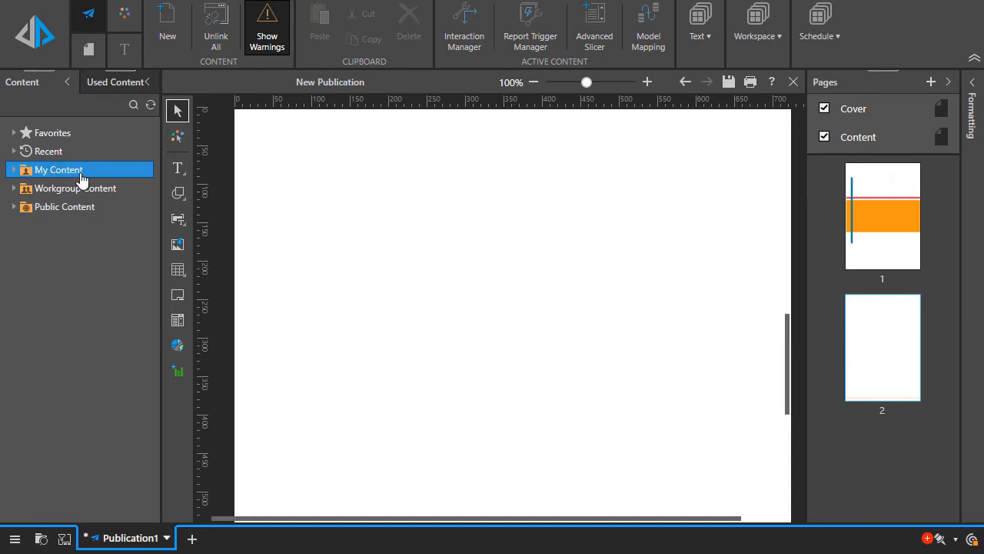
left_click(14, 169)
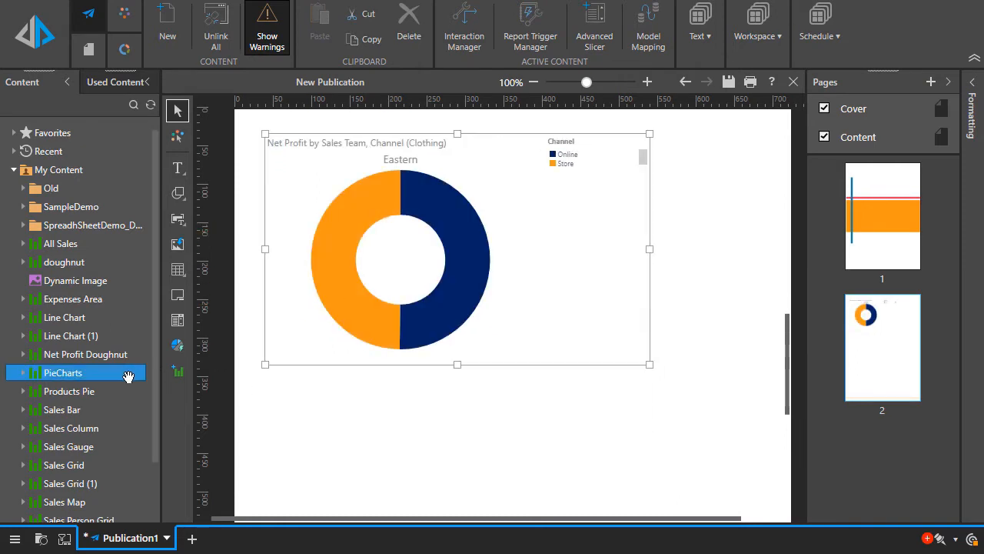
scroll("down", 3)
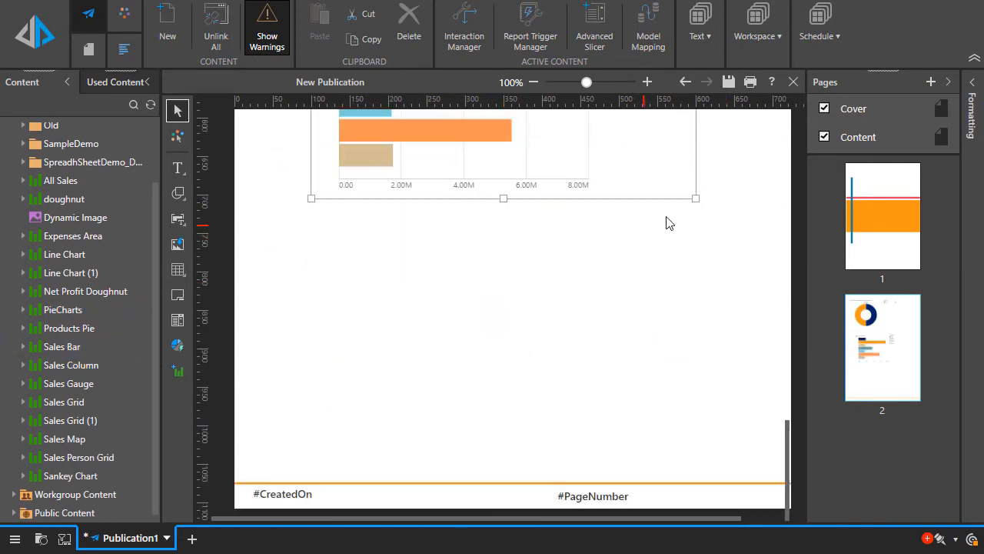
left_click(65, 439)
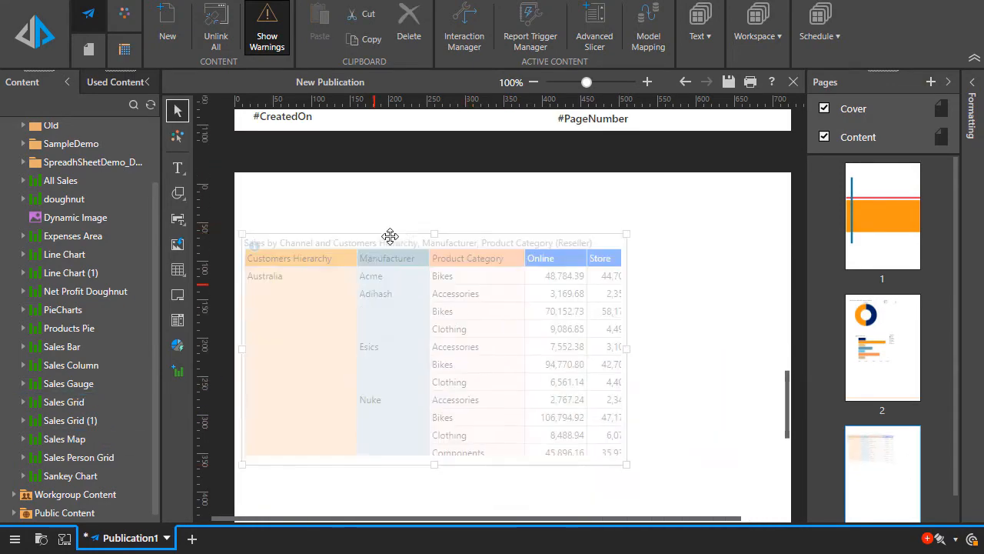
scroll("down", 3)
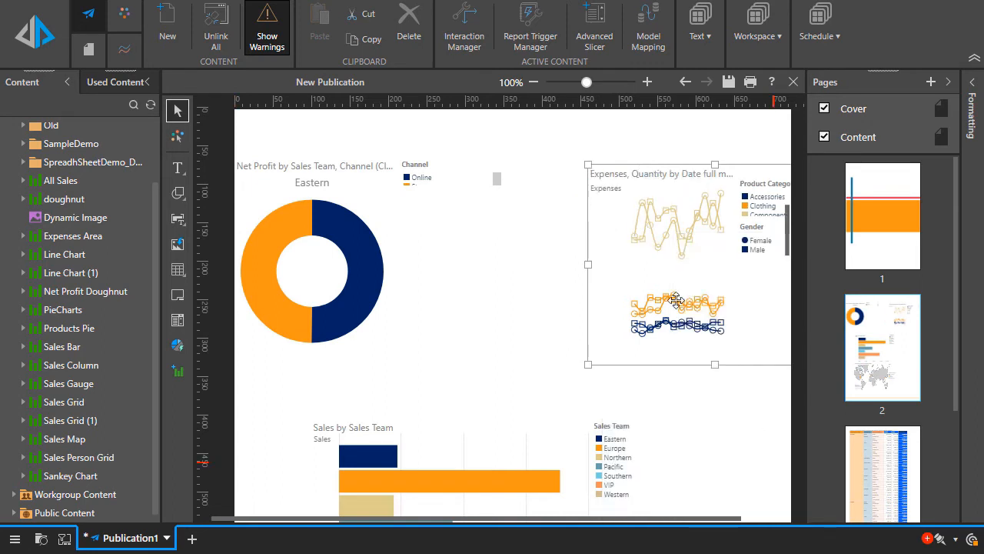
Align page two's top visuals and fill a page-three two-by-two layout grid with charts.
left_click_drag(675, 299, 607, 278)
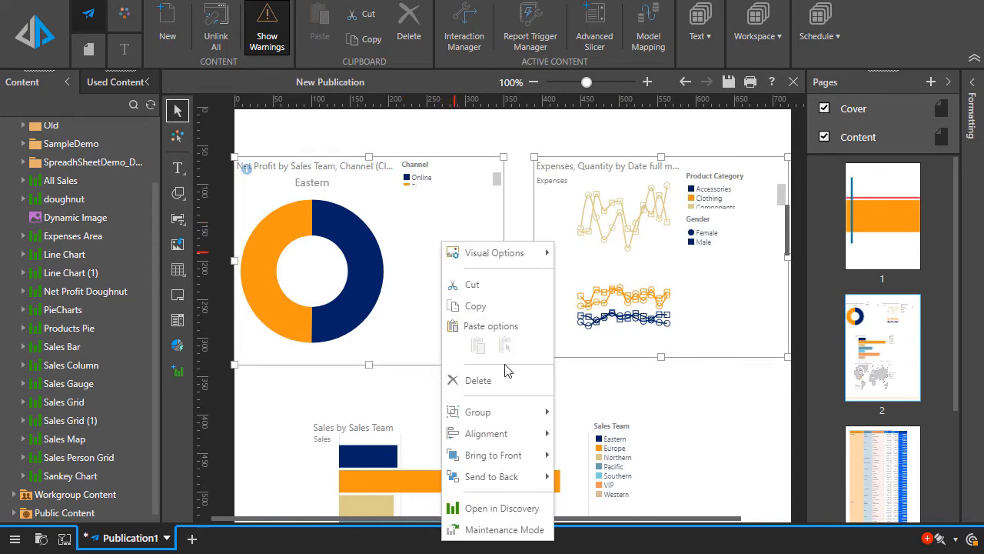
left_click(668, 439)
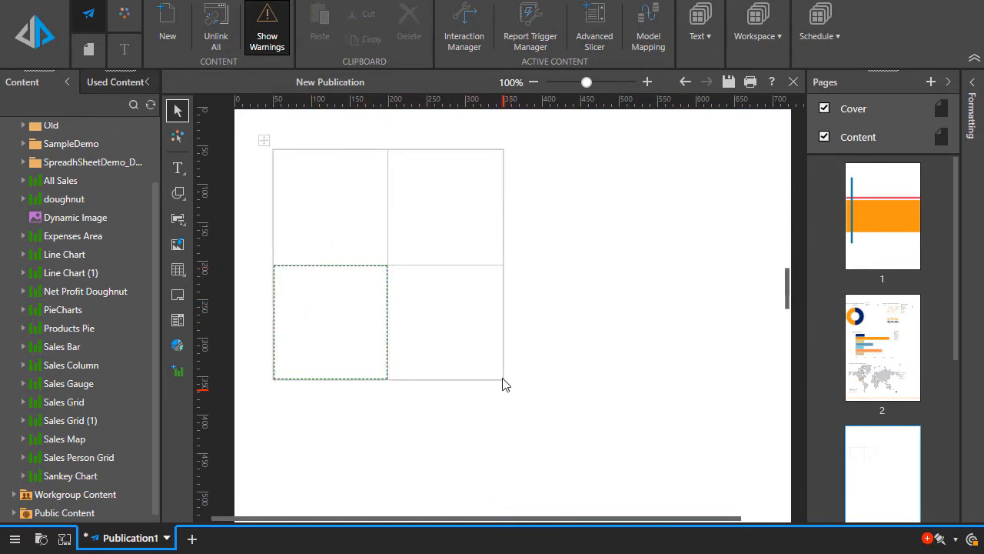
left_click(73, 272)
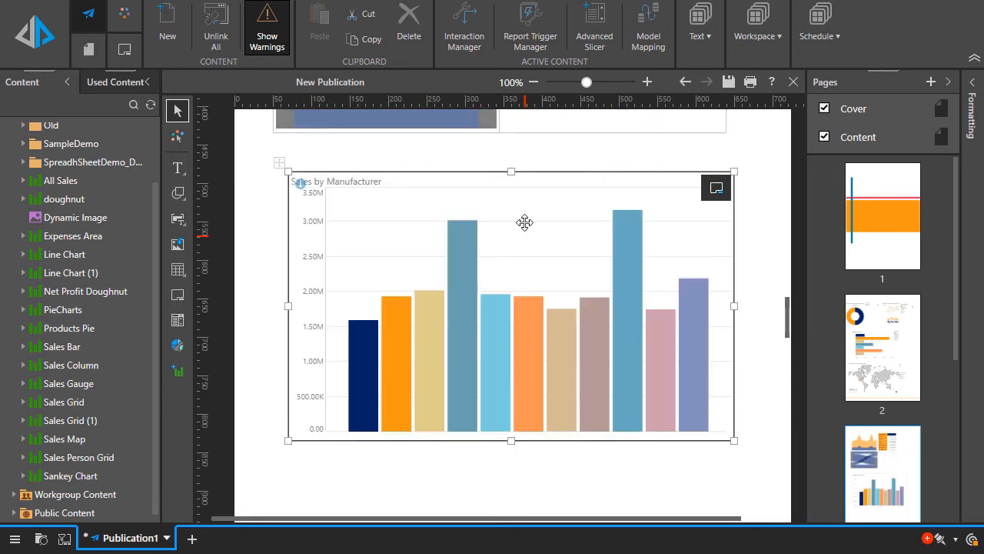
right_click(525, 223)
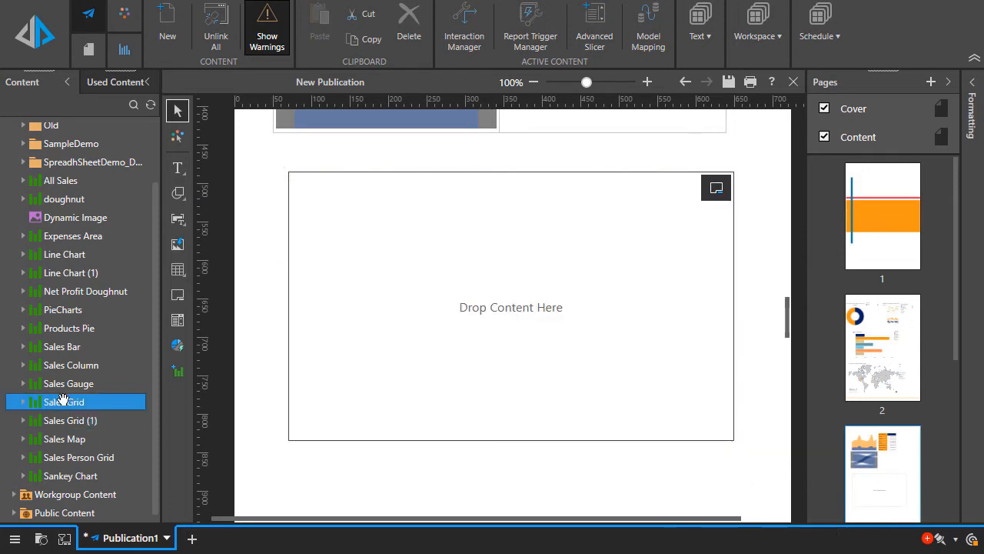
left_click_drag(61, 401, 511, 306)
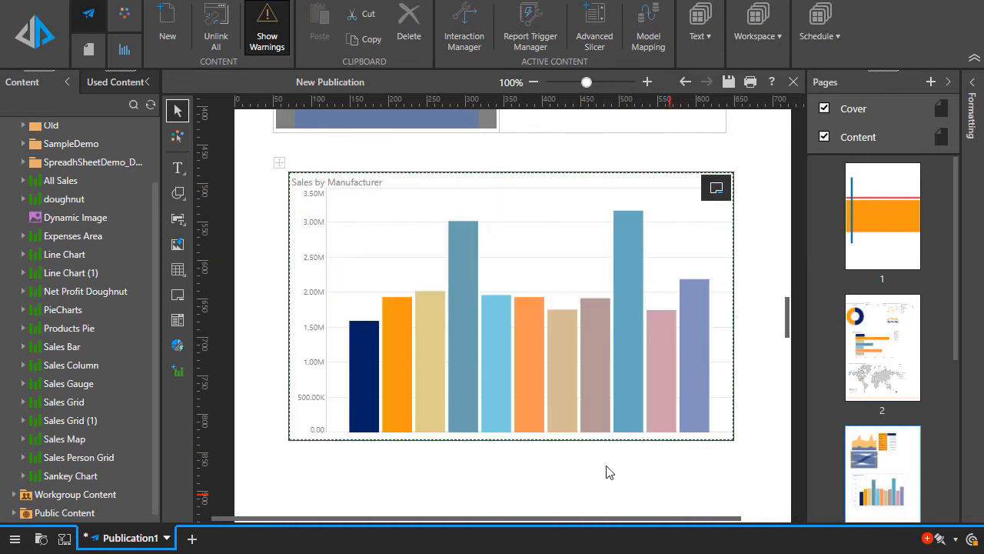
scroll("down", 3)
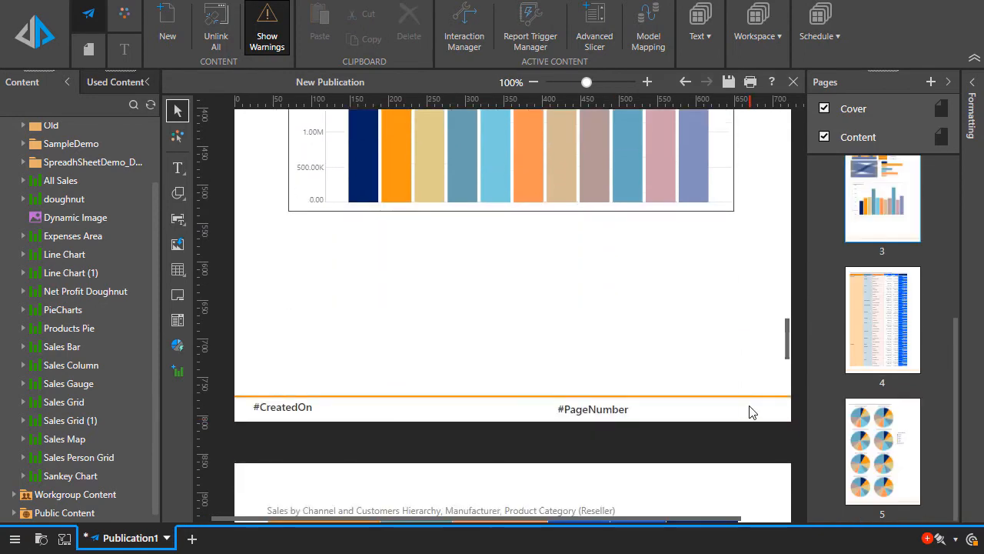
scroll("down", 3)
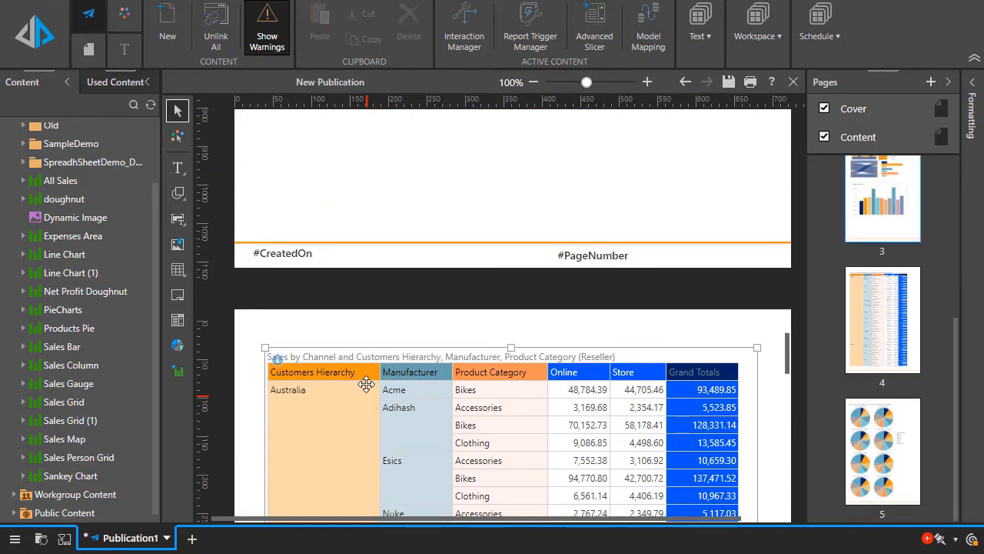
scroll("down", 3)
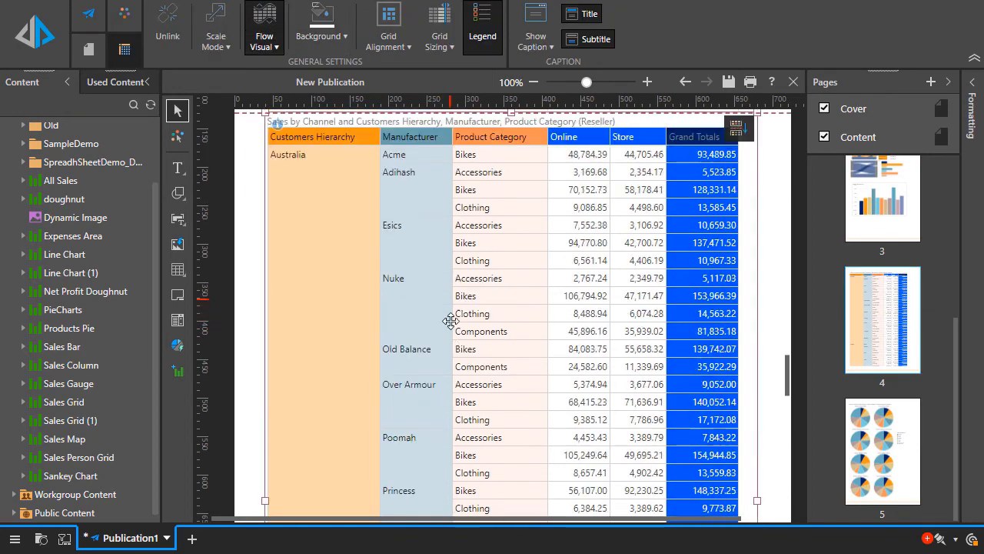
scroll("down", 3)
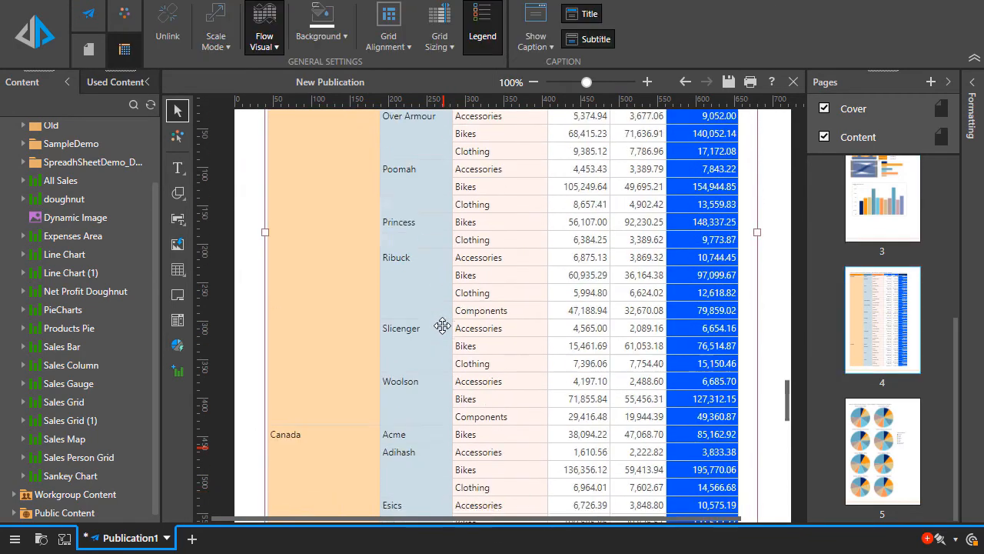
scroll("down", 3)
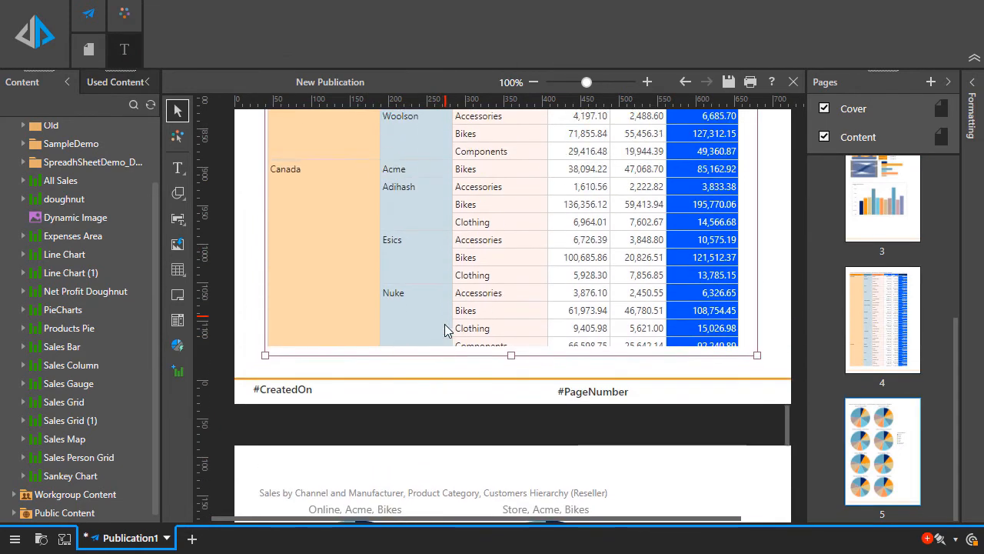
scroll("down", 3)
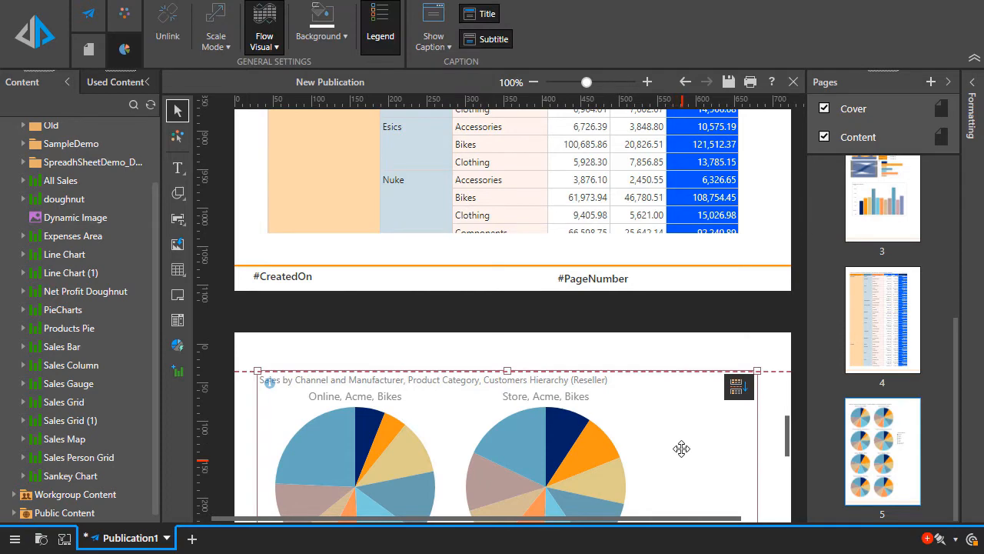
Type 'Sales for Adihash were' in the caption box and show the Dynamic Text options.
scroll("up", 3)
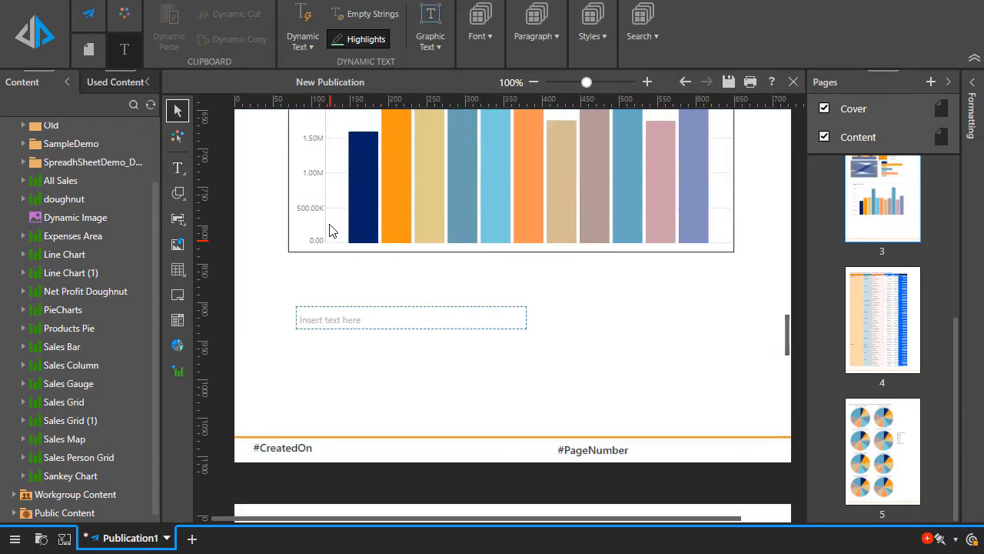
mouse_move(369, 297)
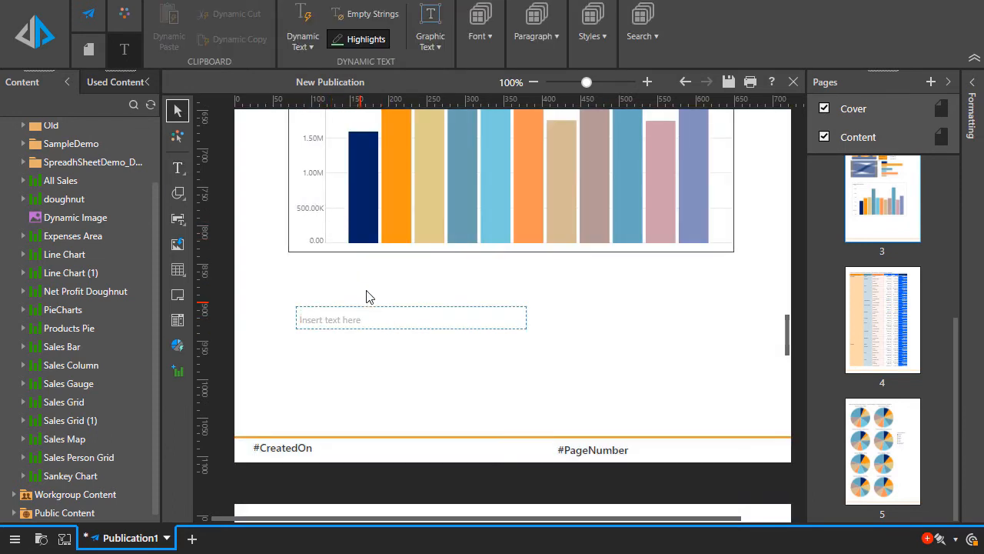
left_click(302, 30)
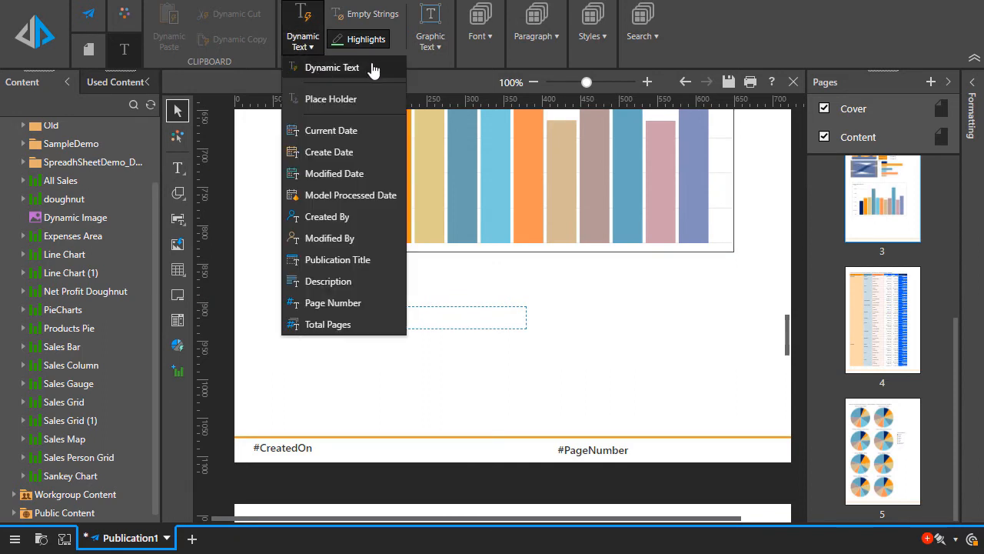
mouse_move(387, 83)
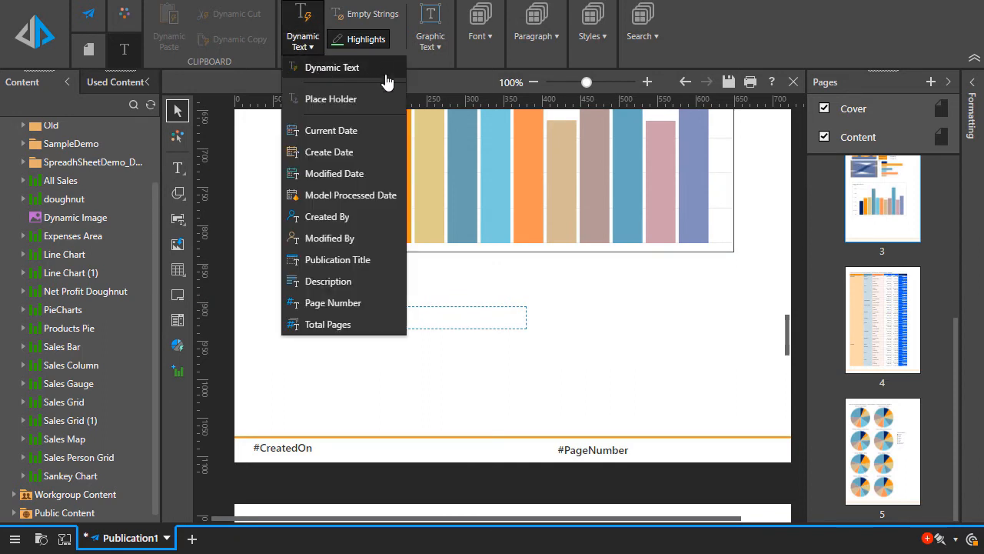
mouse_move(415, 362)
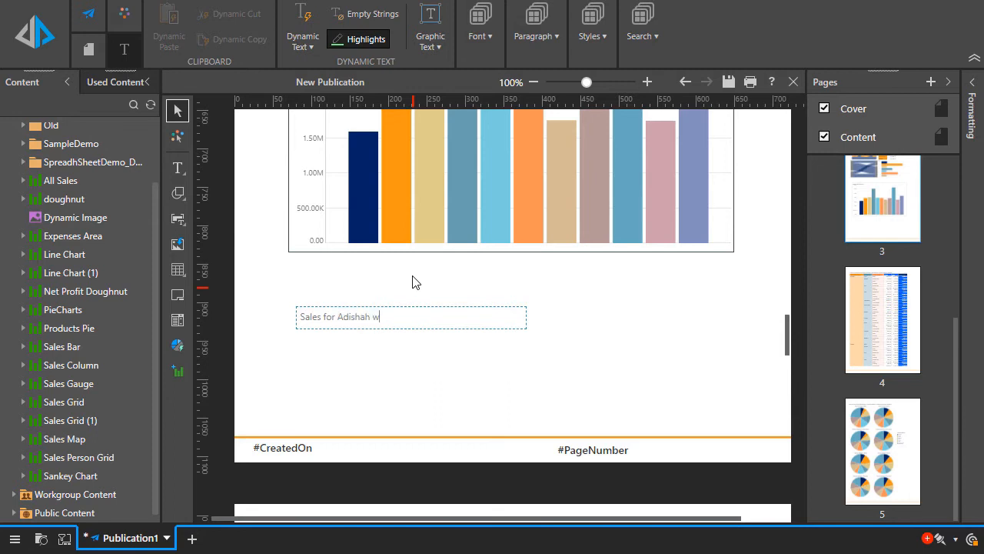
type("ere")
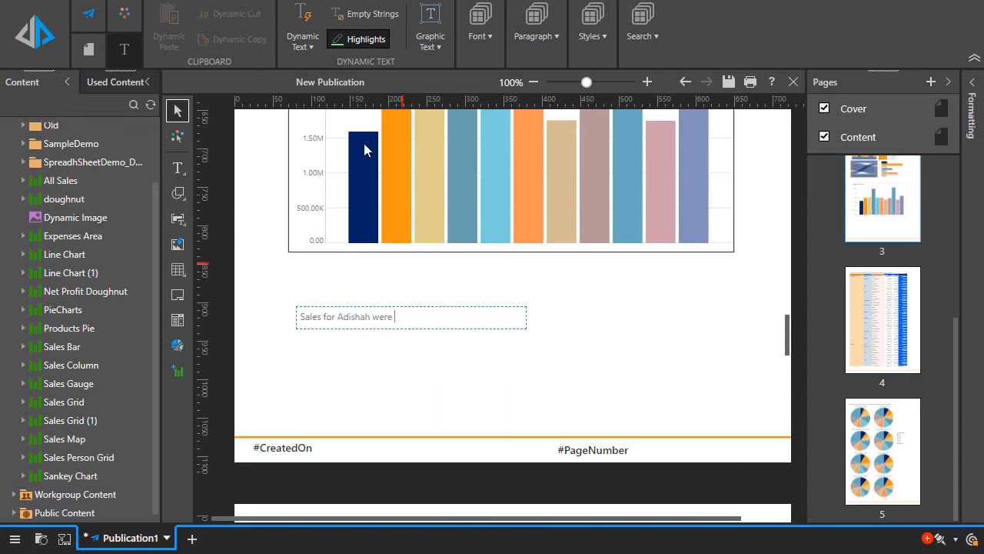
left_click(302, 31)
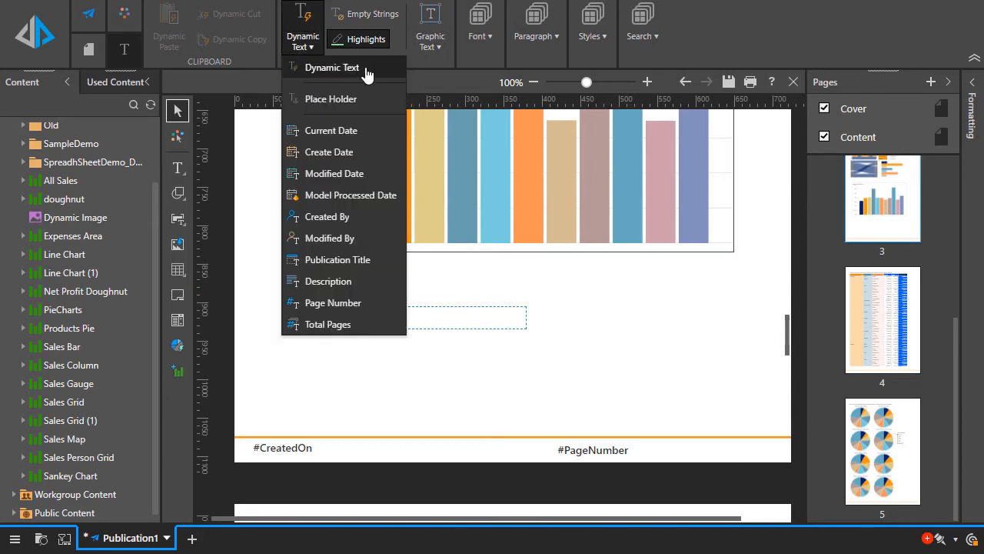
Insert data(1,0) from the All Sales Matrix Grid as dynamic text, formatted CurrencyDollars0.
left_click(332, 67)
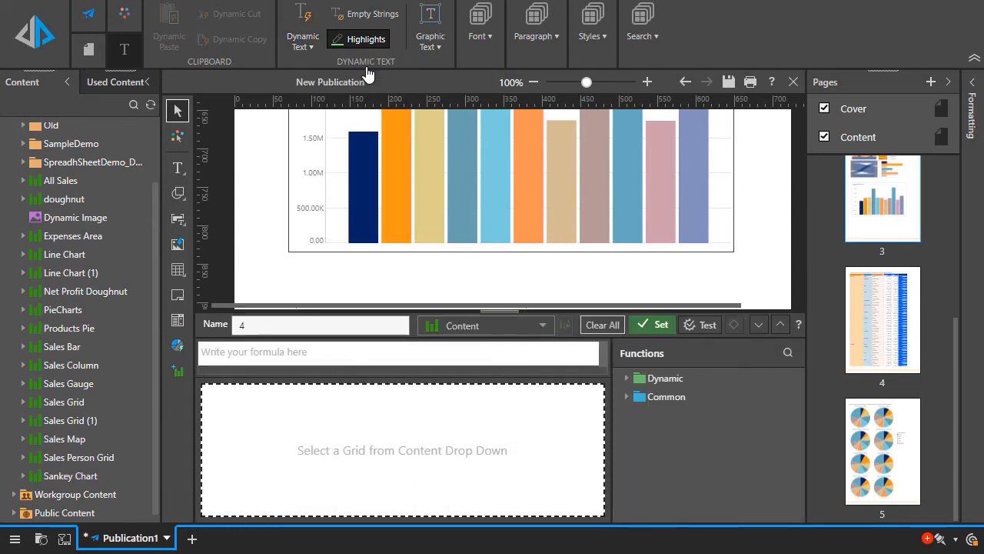
left_click(542, 325)
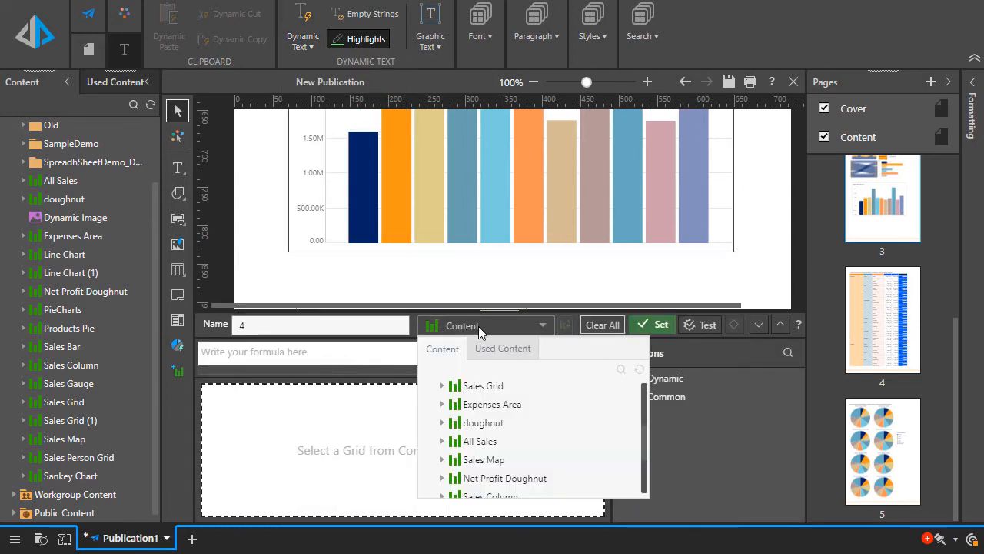
left_click(442, 441)
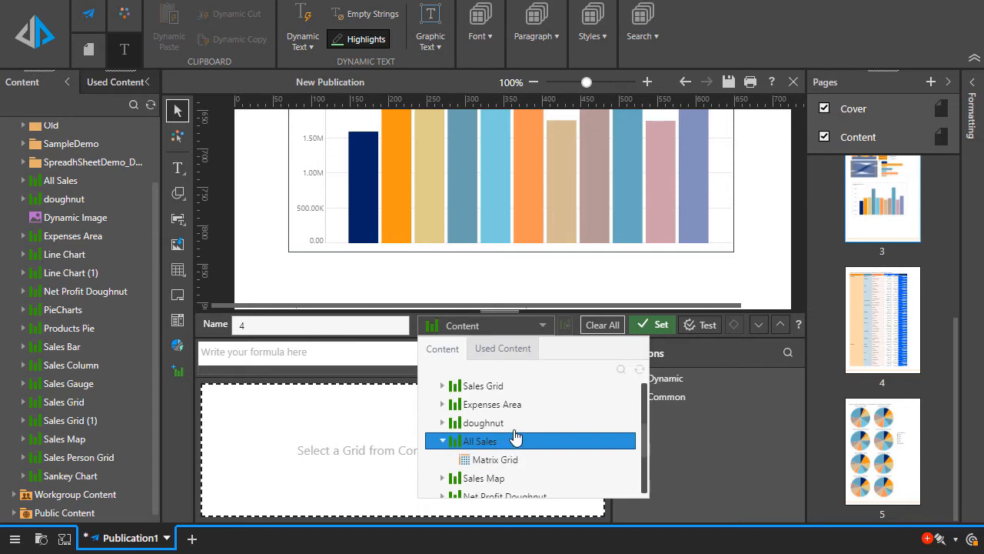
left_click(481, 440)
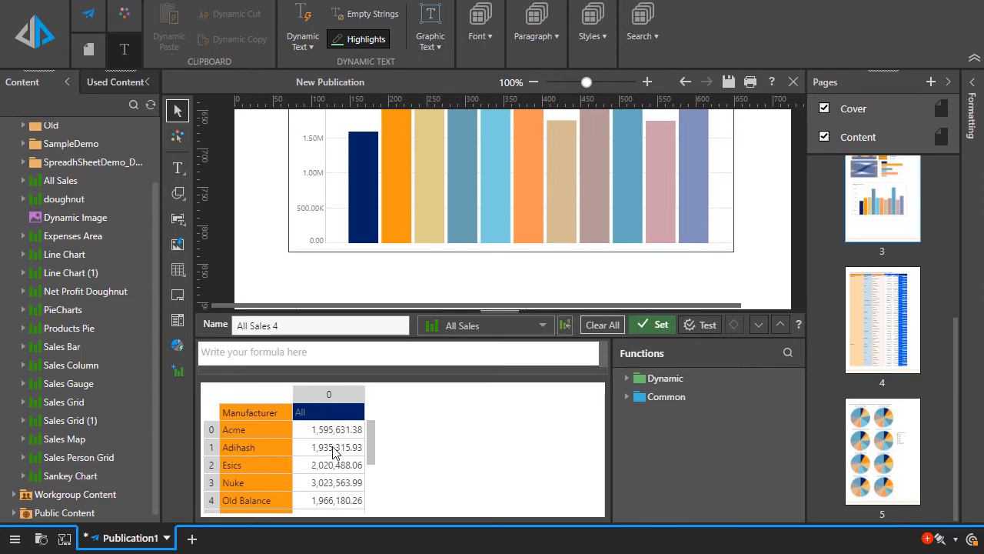
type("data(1,0)")
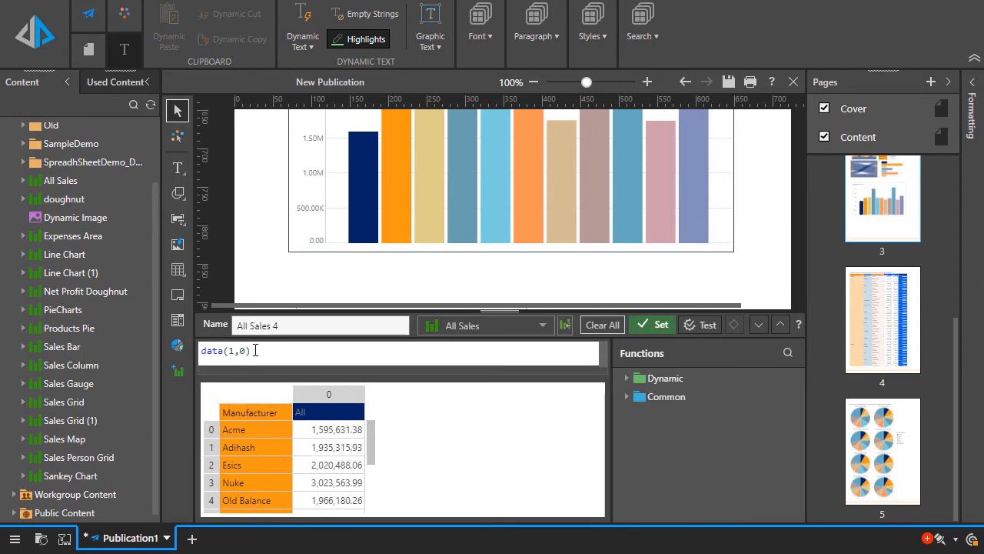
left_click(627, 378)
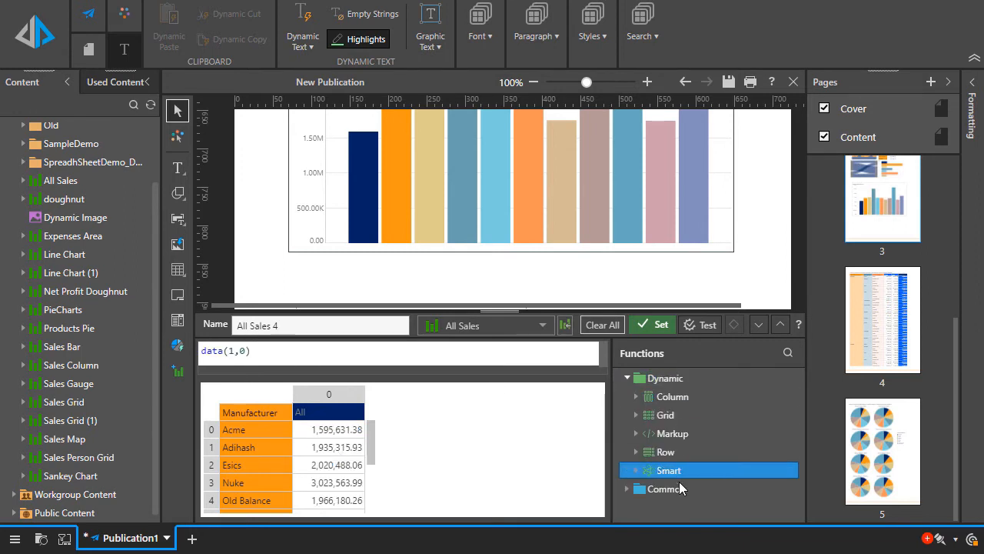
scroll("down", 3)
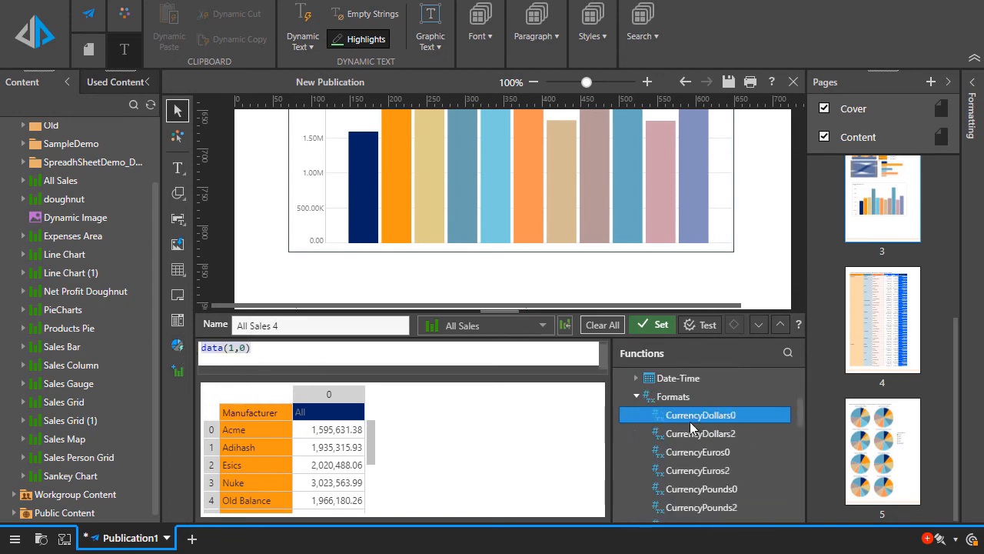
mouse_move(690, 418)
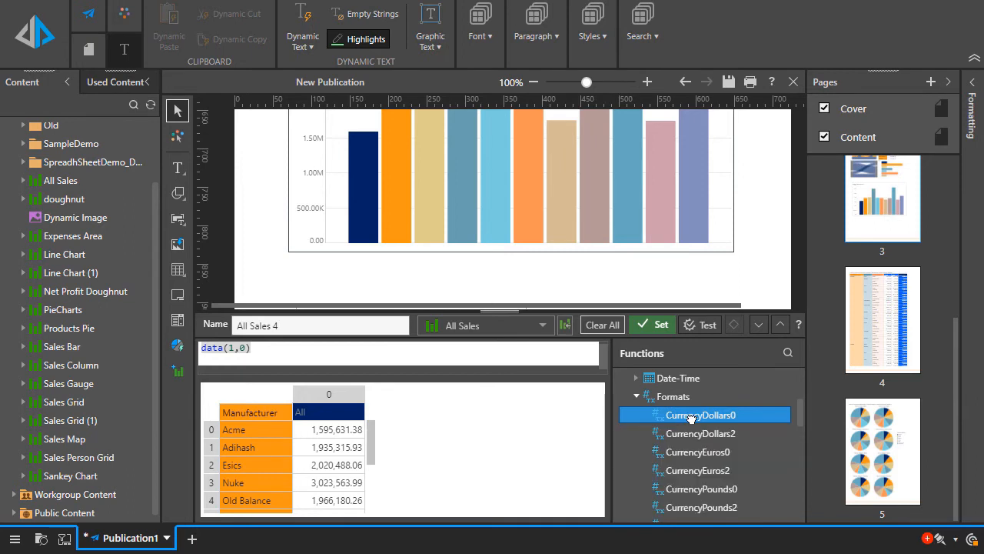
left_click(707, 324)
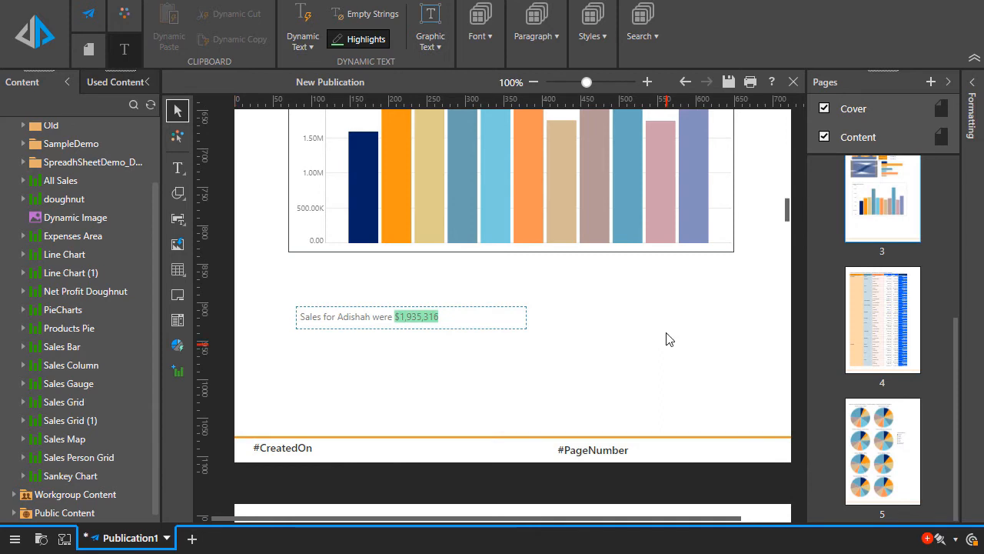
mouse_move(675, 345)
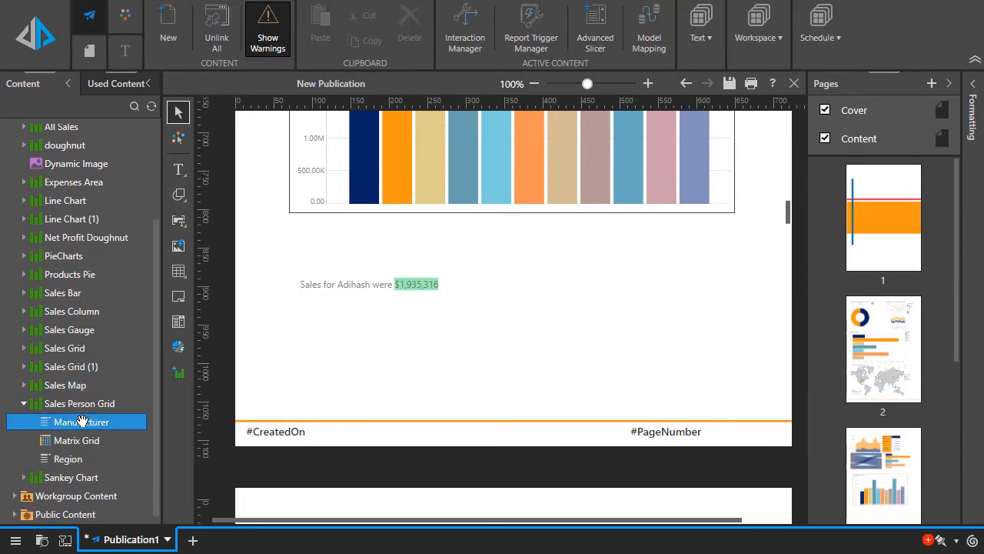
In Interaction Manager, drag Sales Person Grid's Manufacturer field in as a slicer.
left_click(464, 30)
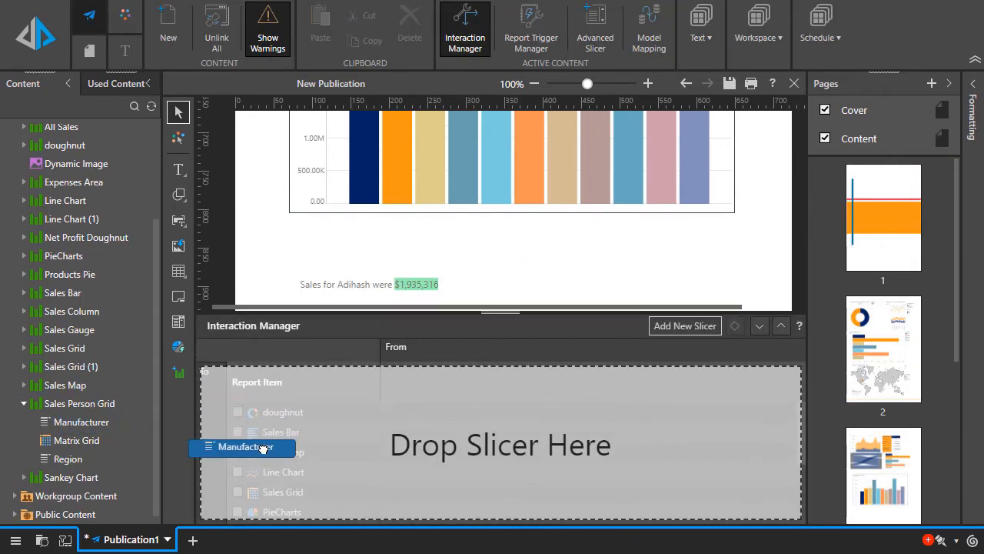
left_click_drag(242, 447, 445, 381)
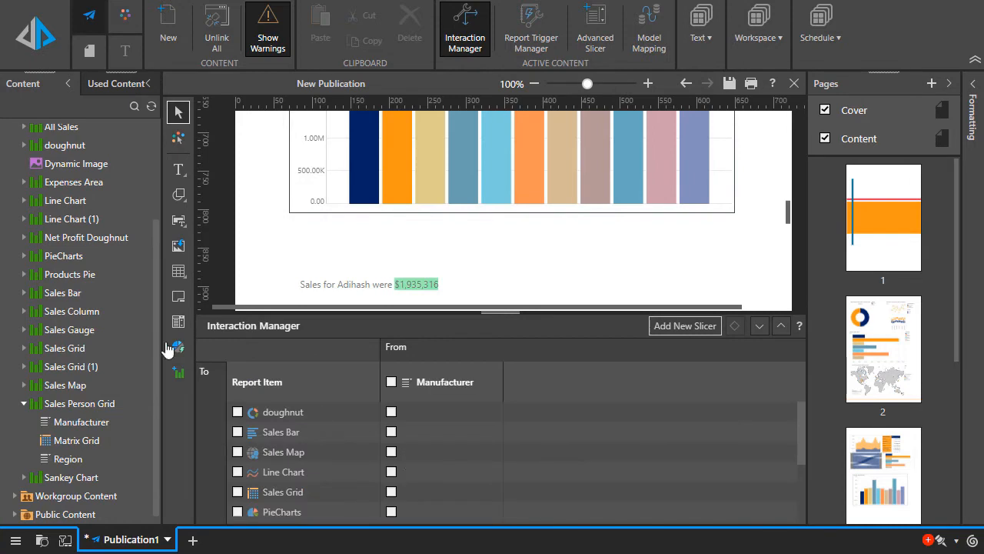
mouse_move(177, 322)
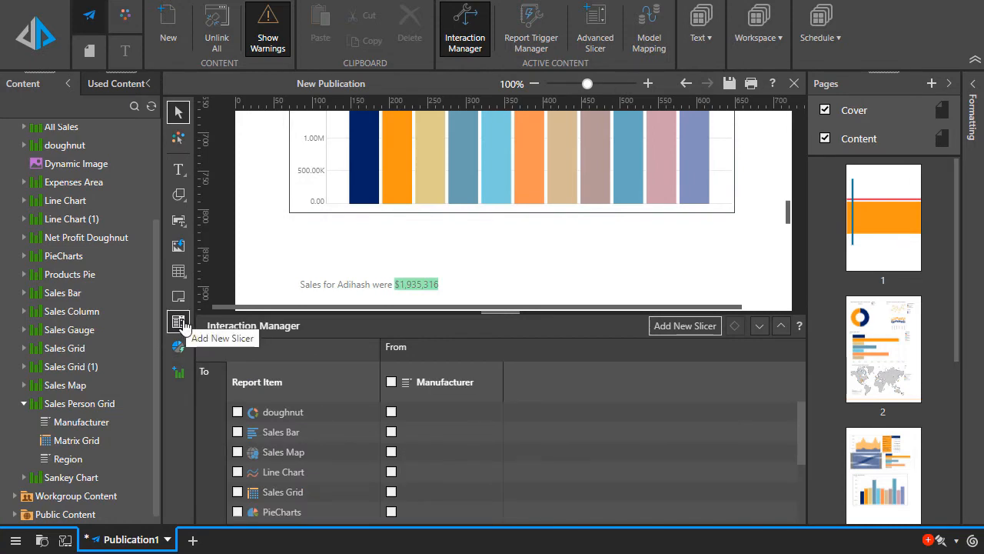
Create a Product Category slicer from the SalesDB Model's Products dimension.
left_click(683, 325)
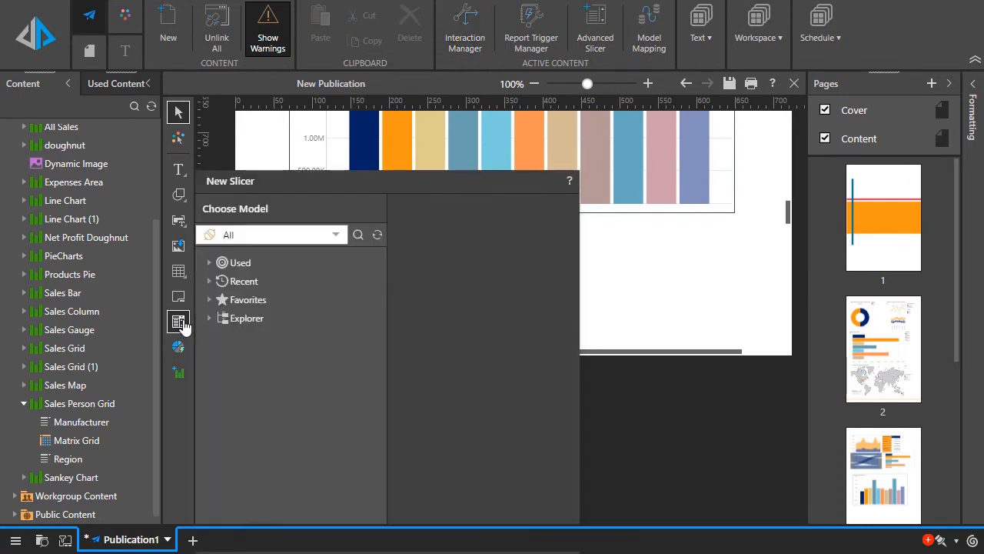
left_click(244, 281)
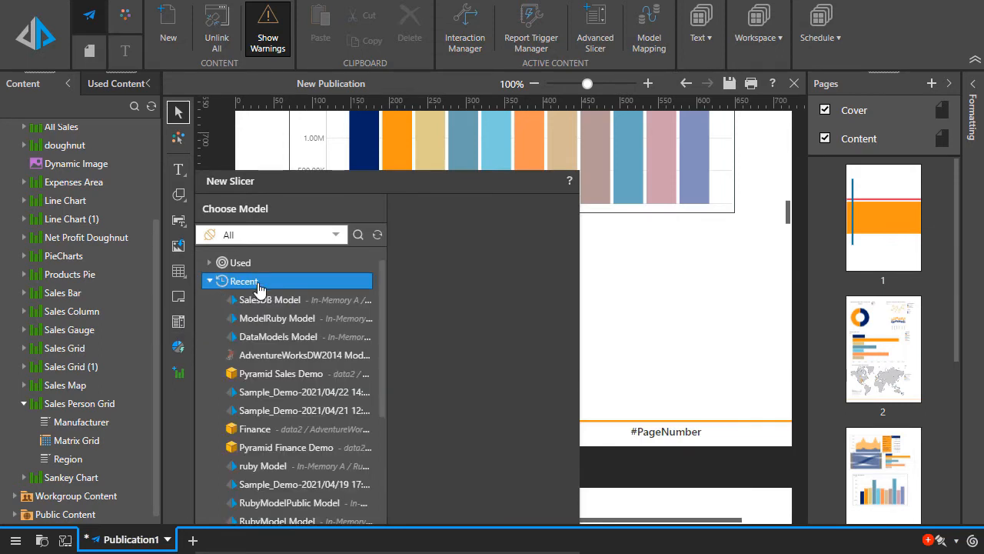
left_click(270, 299)
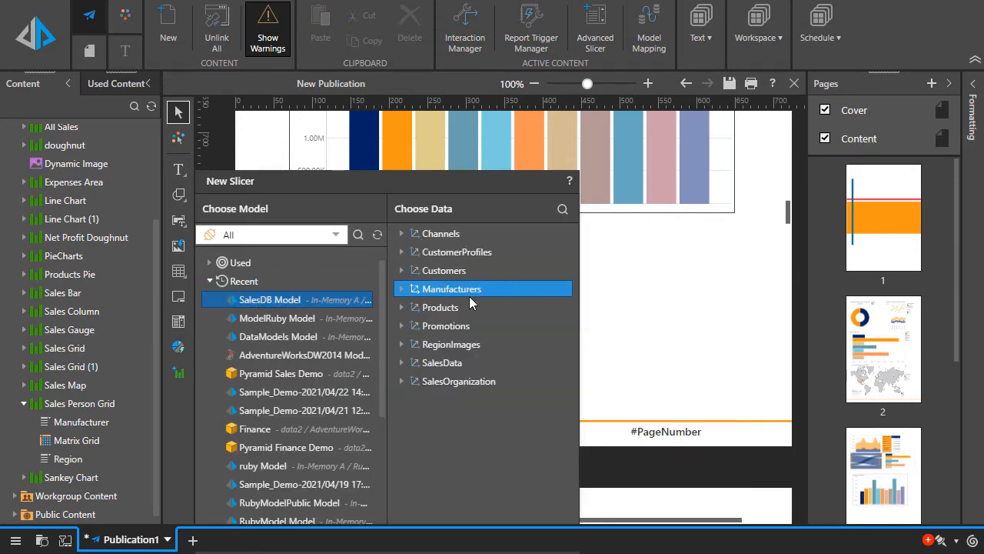
left_click(439, 307)
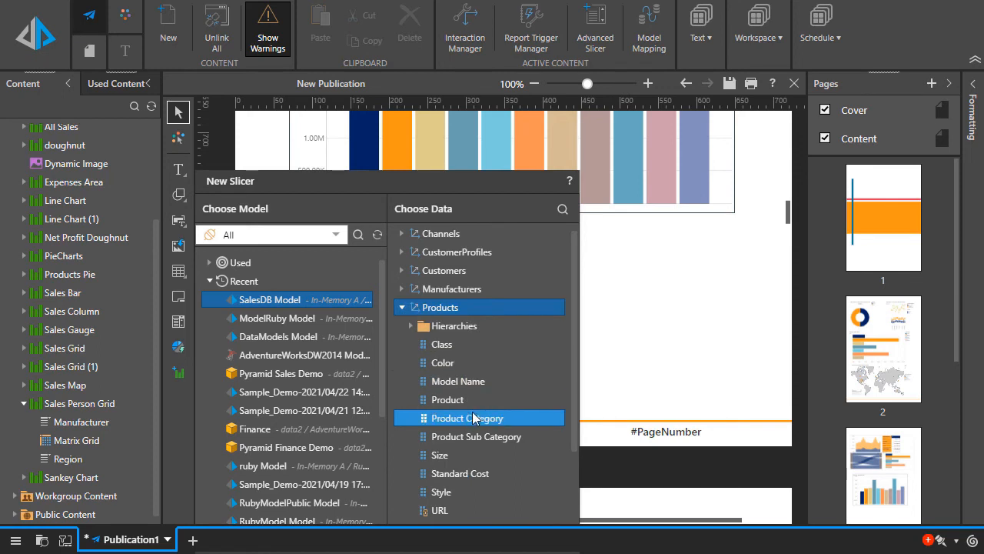
left_click(465, 28)
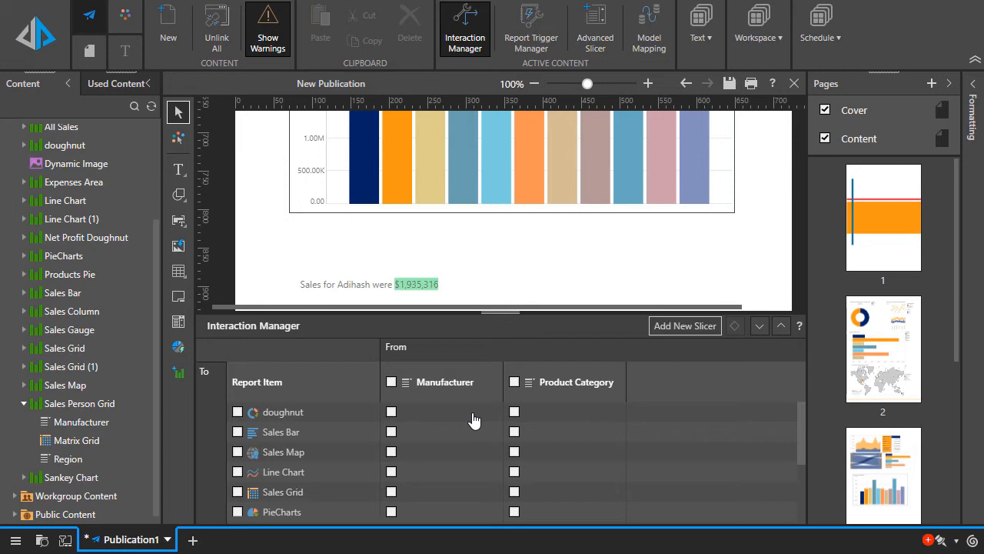
mouse_move(397, 461)
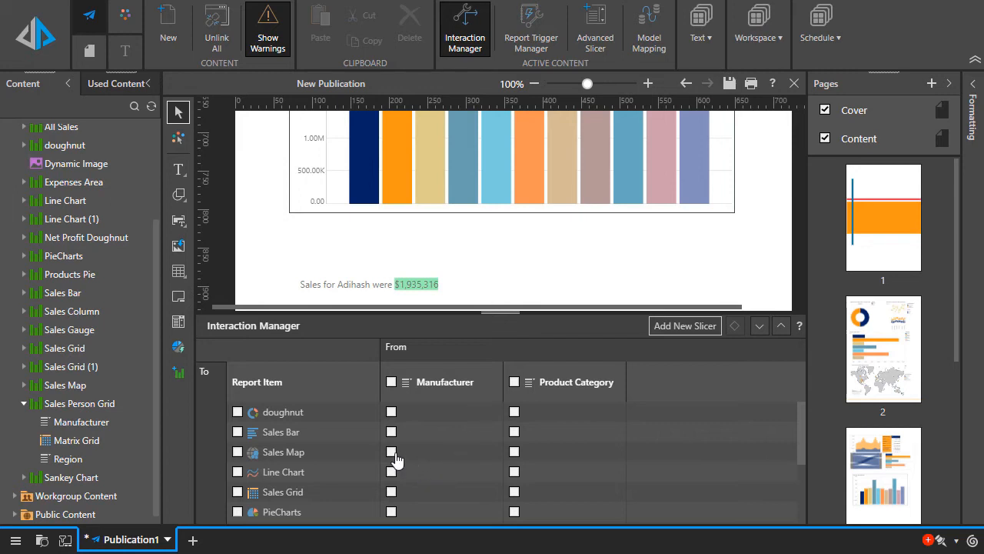
Link Manufacturer to Sales Map and Product Category to Sales Bar, then close Interaction Manager.
left_click(391, 451)
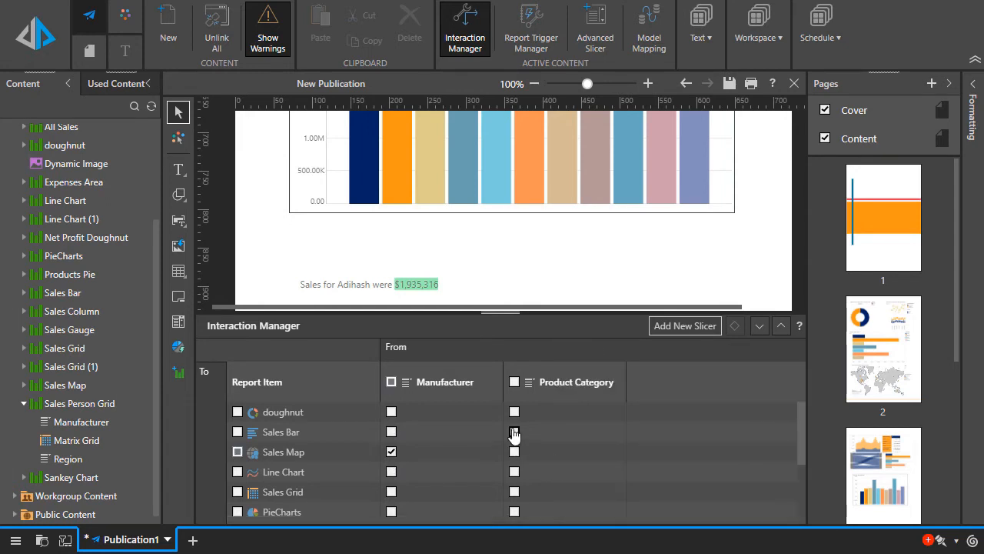
left_click(515, 432)
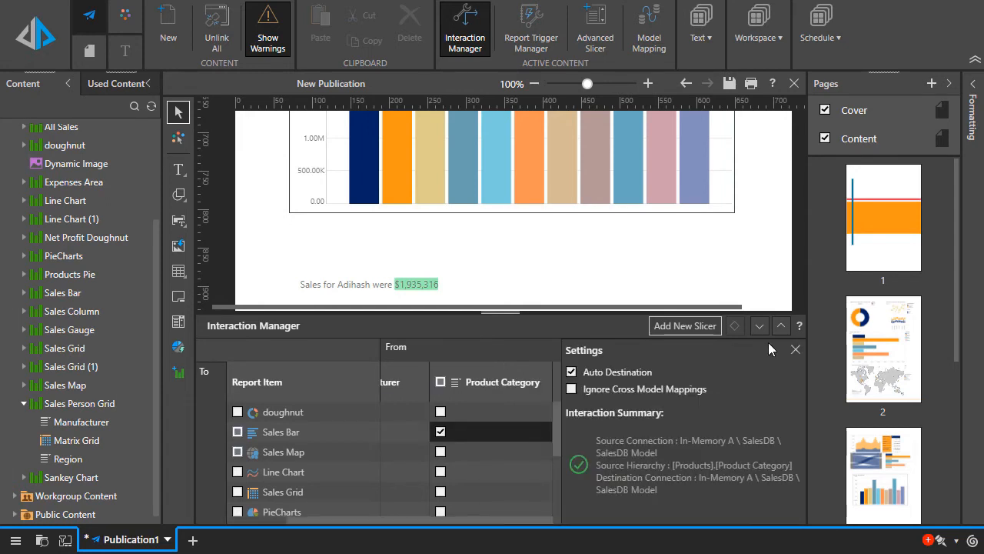
left_click(796, 349)
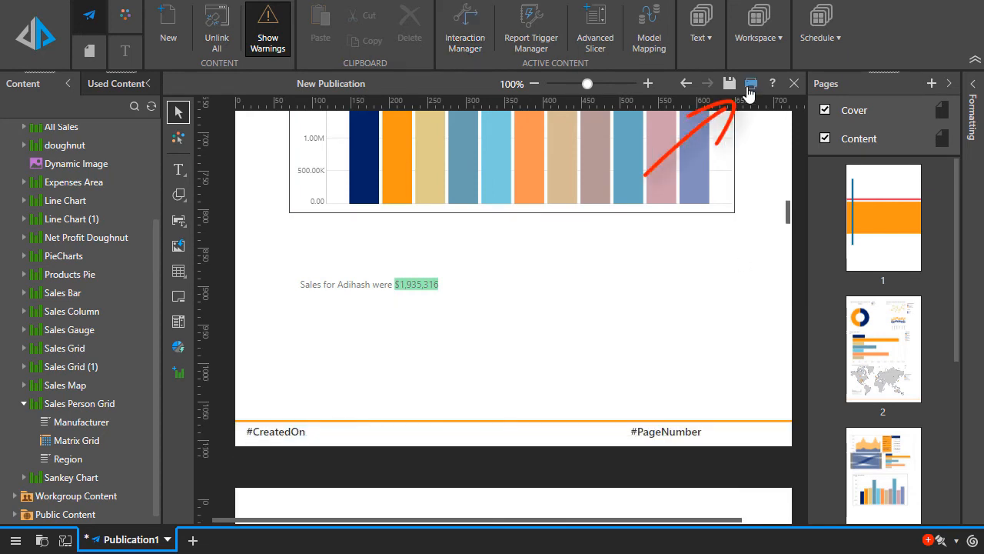
Export all pages of the publication to PDF.
left_click(751, 83)
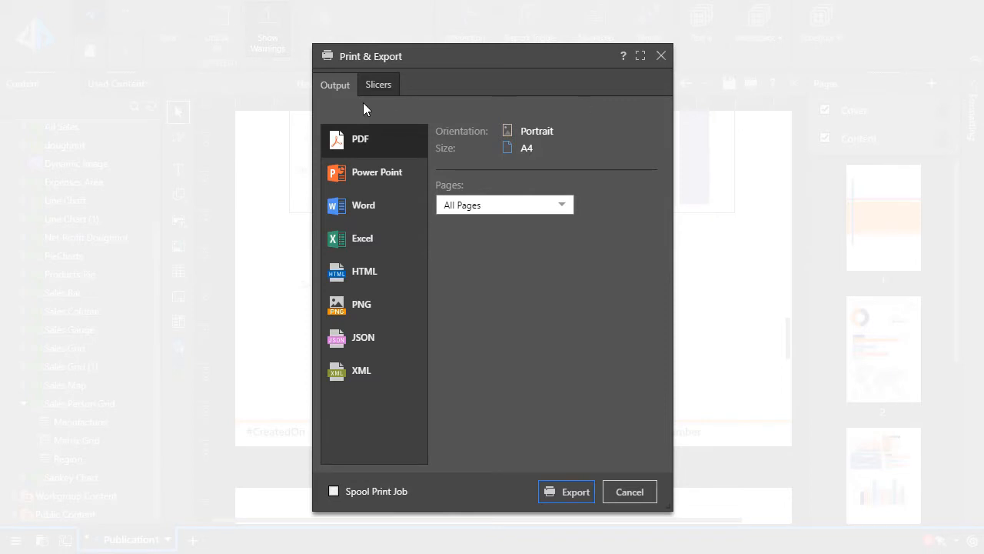
left_click(377, 85)
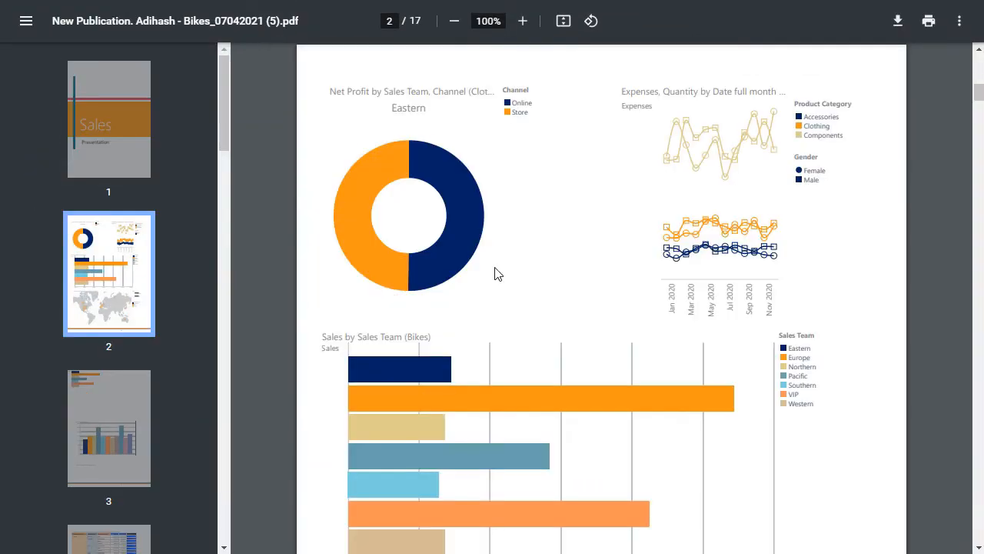
scroll("down", 3)
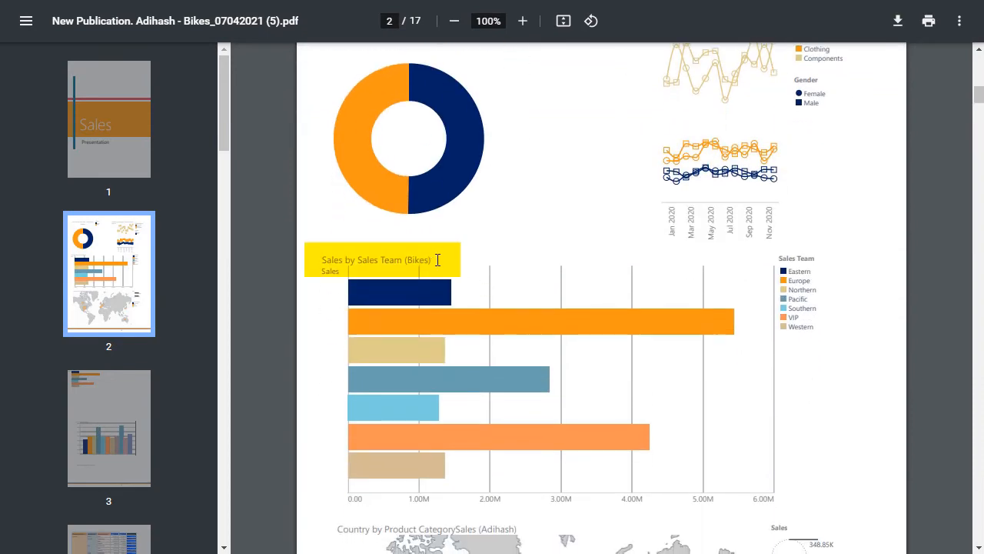
double_click(417, 260)
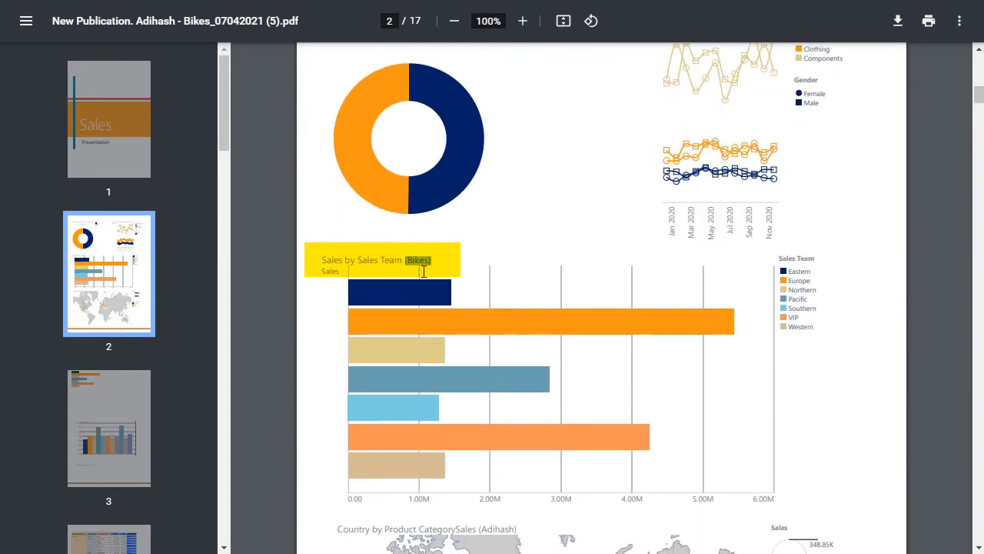
scroll("down", 3)
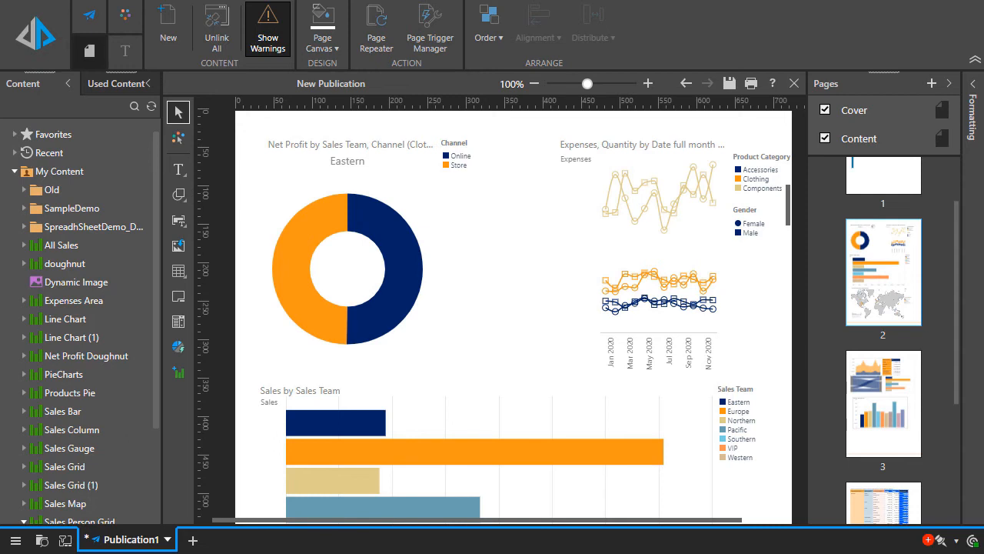
Add a Team Manager repeater slicer from the SalesDB Model, applied to all page-2 report items.
left_click(377, 23)
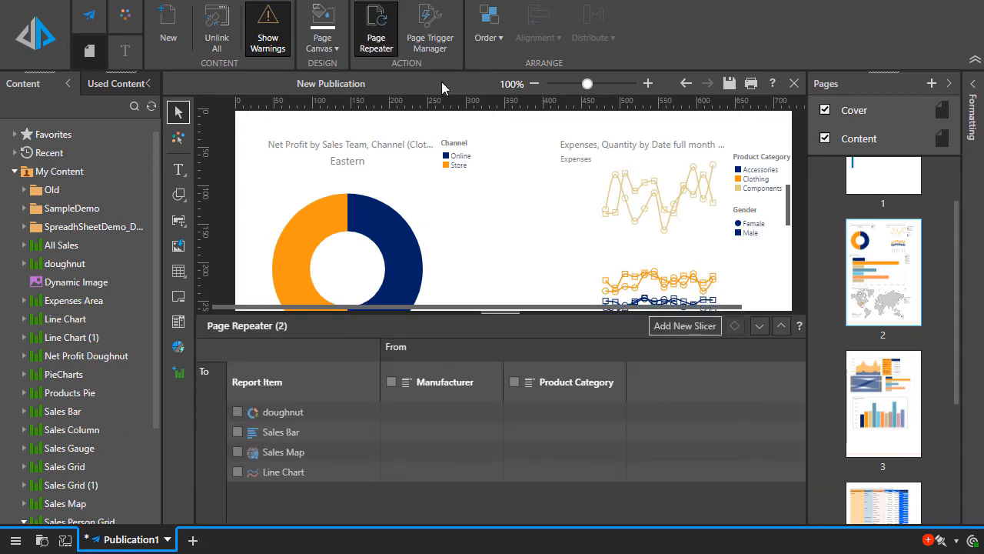
left_click(684, 325)
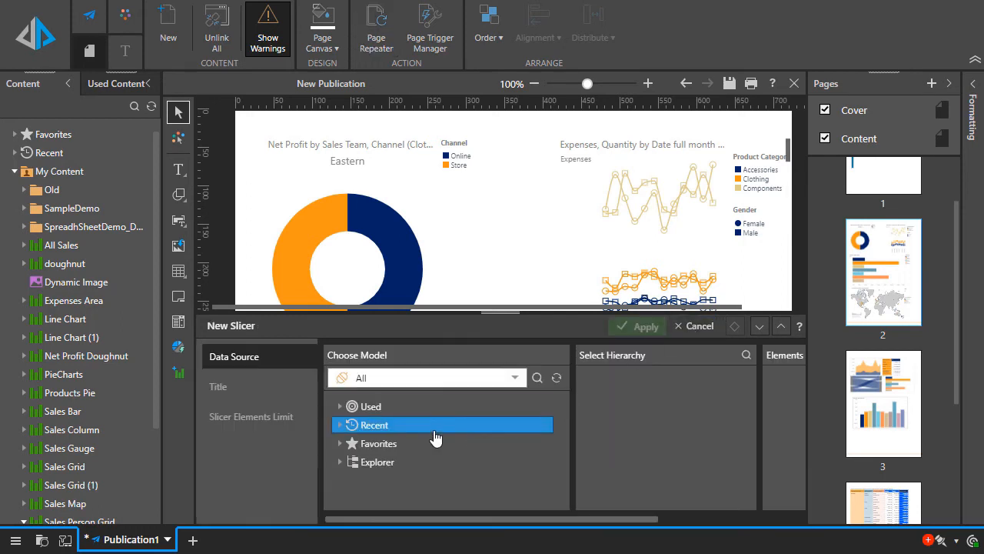
left_click(340, 425)
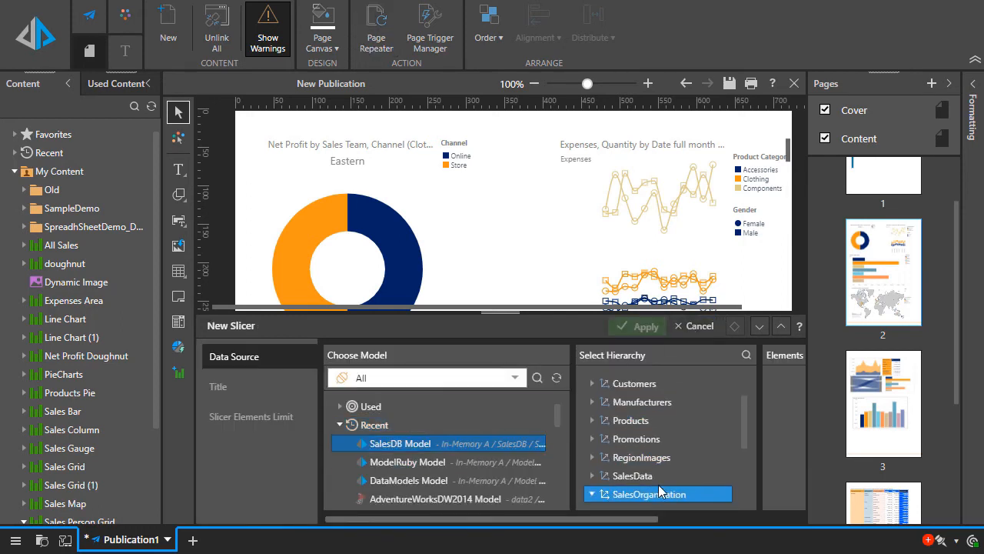
left_click(604, 494)
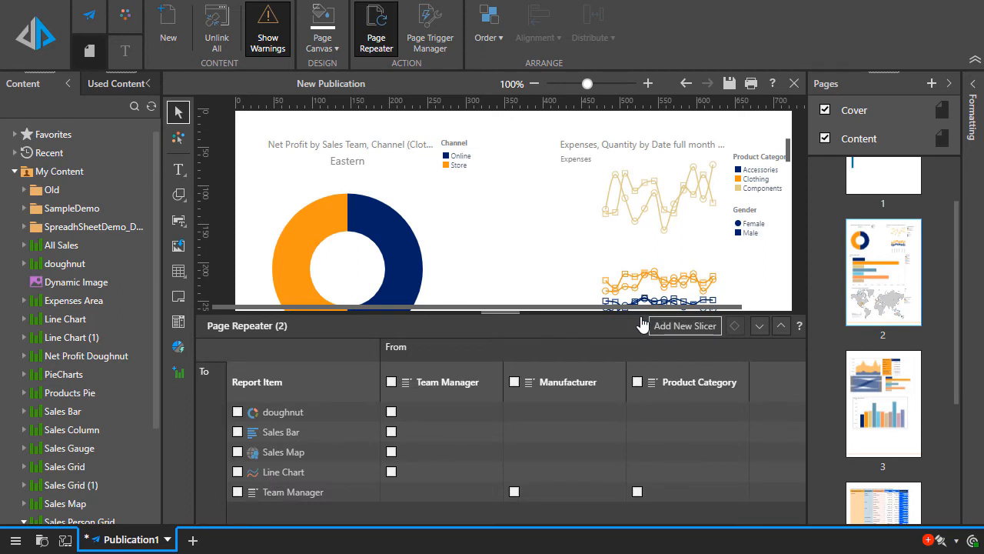
left_click(391, 382)
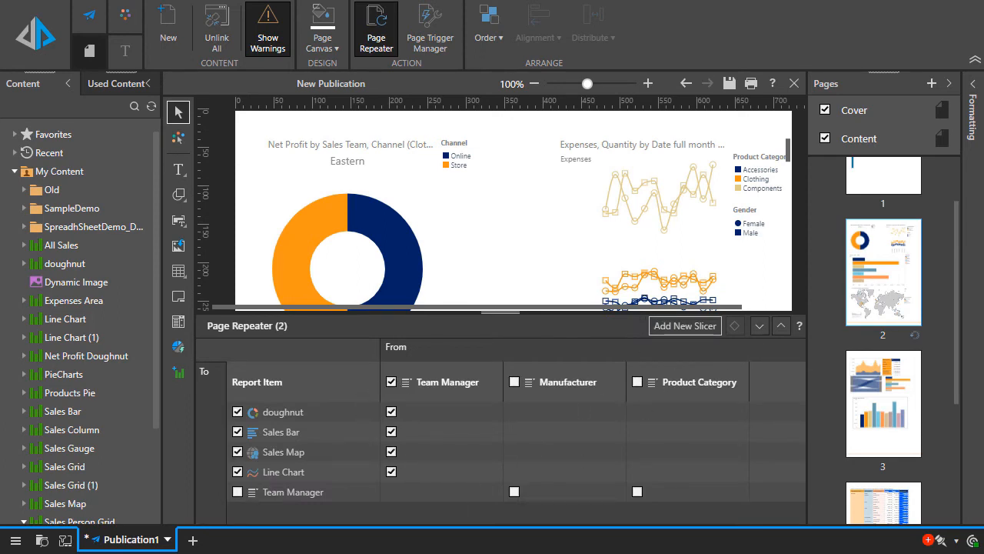
left_click(759, 326)
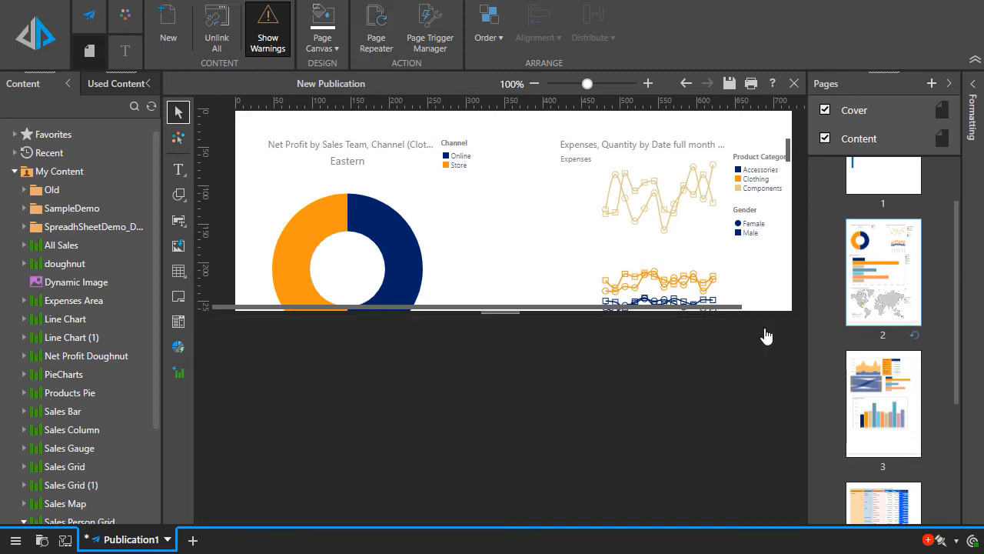
scroll("down", 3)
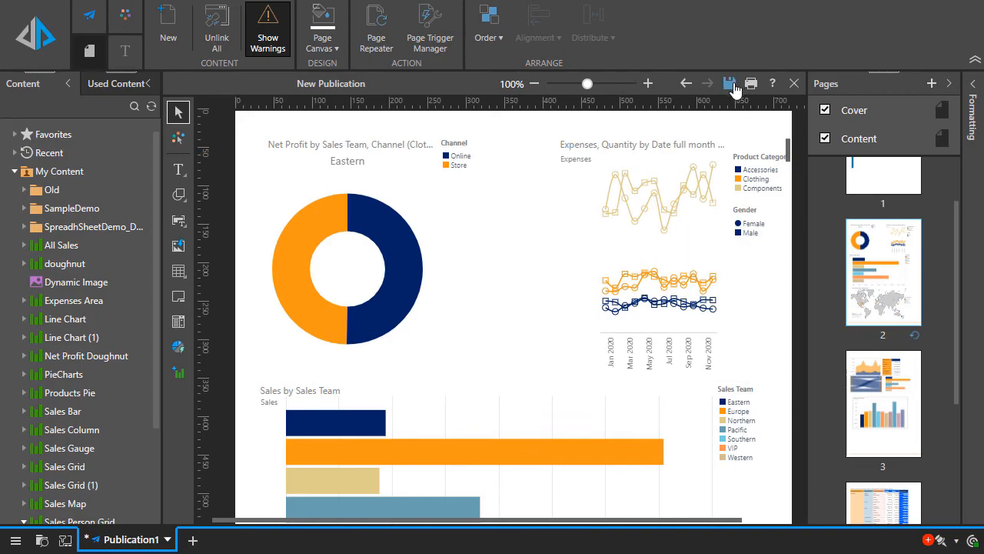
Save the publication as 'Sales Publication' in My Content.
left_click(729, 83)
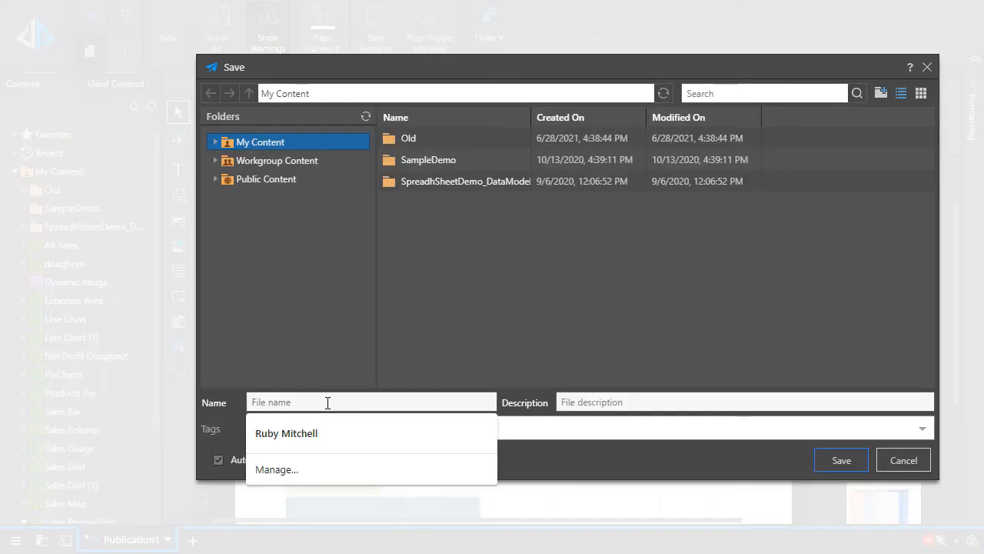
type("Sales Publication")
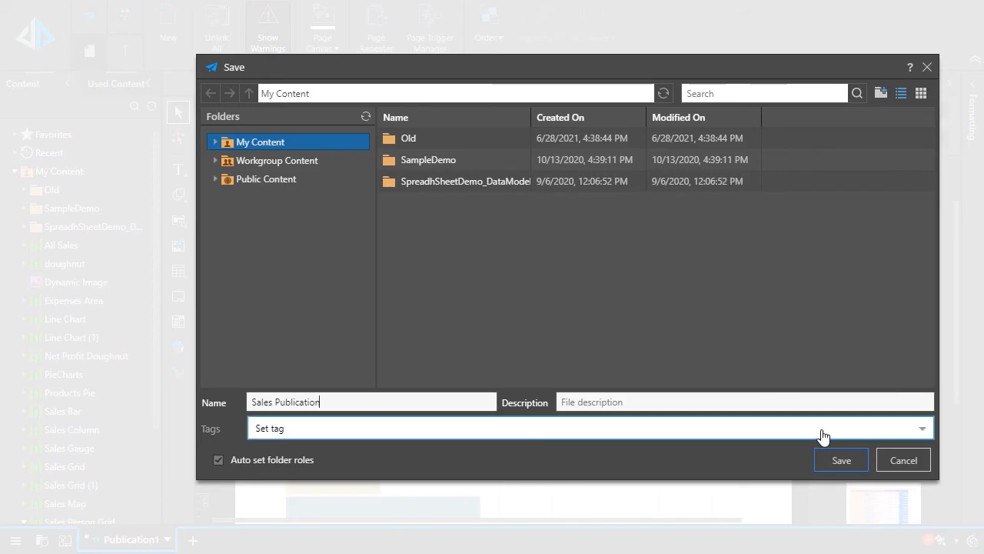
left_click(841, 460)
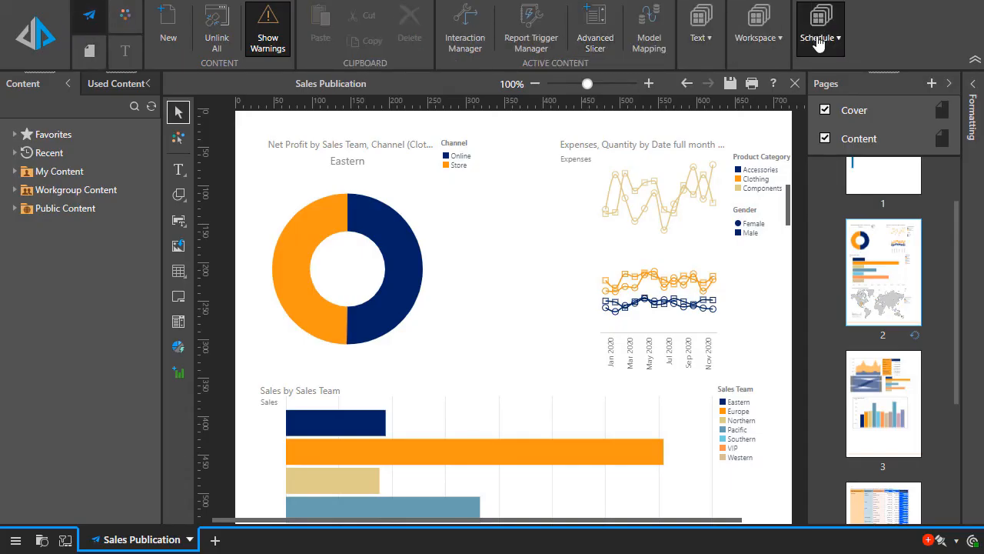
Create a new schedule and show its Manufacturer and Product Category slicer selections.
left_click(820, 28)
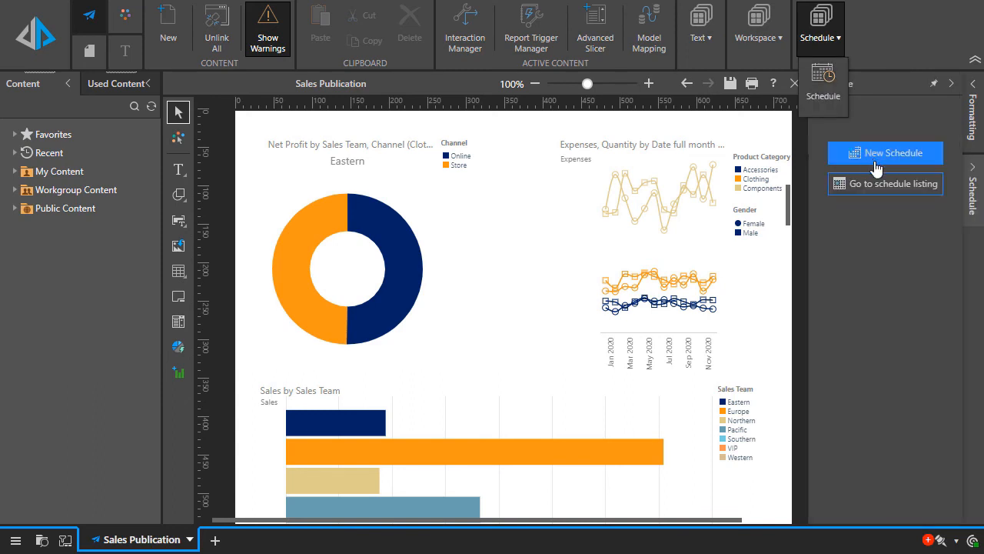
left_click(886, 153)
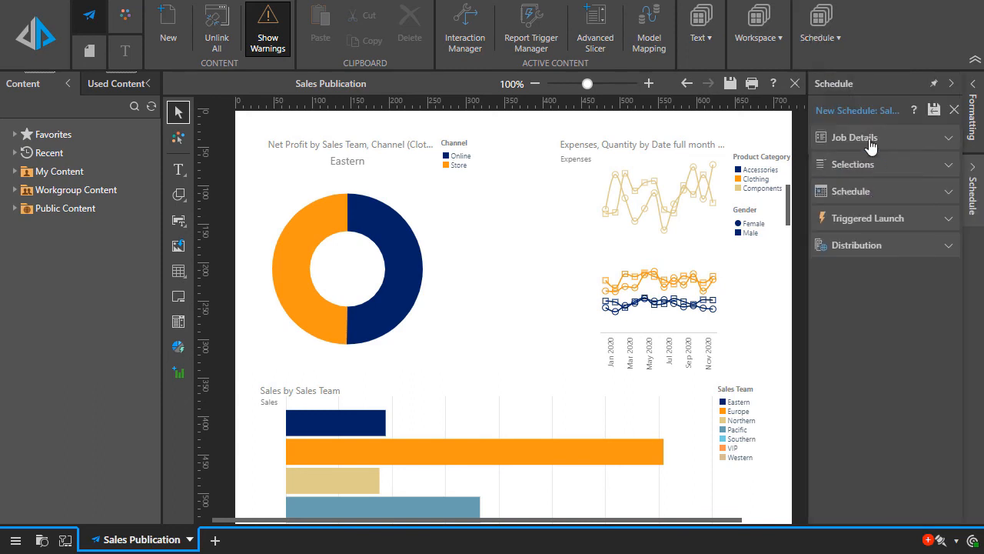
left_click(854, 137)
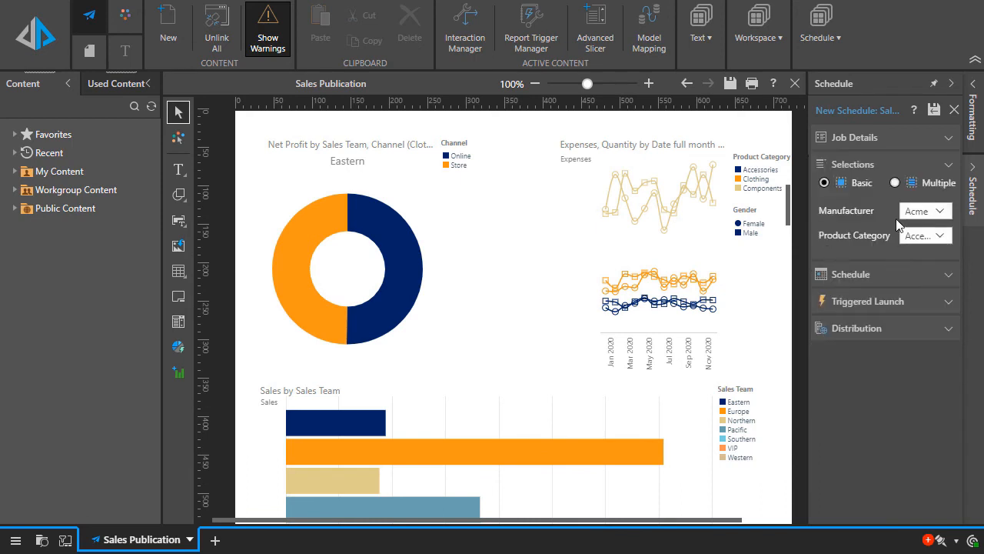
mouse_move(911, 185)
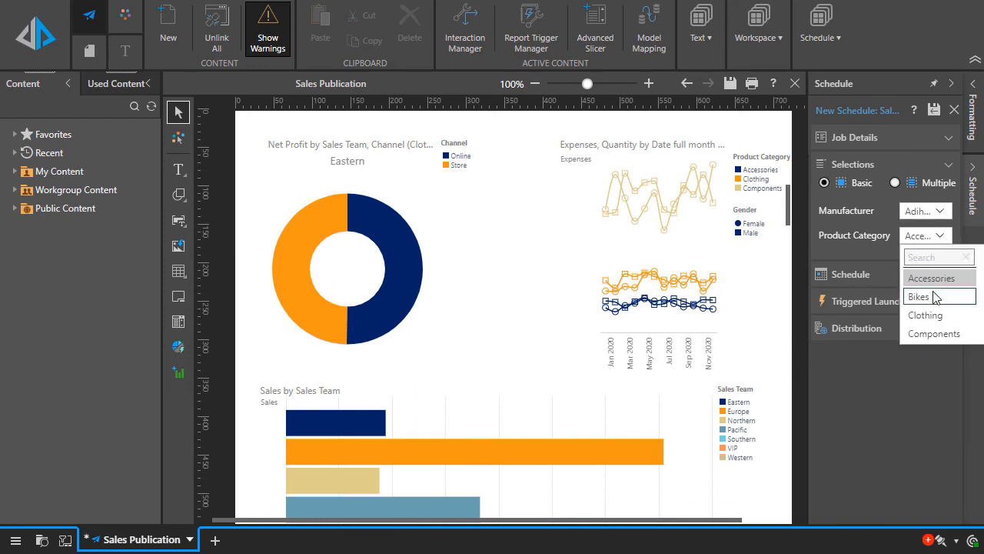
Set the schedule to Recurring with Weekly frequency on Mondays.
left_click(851, 191)
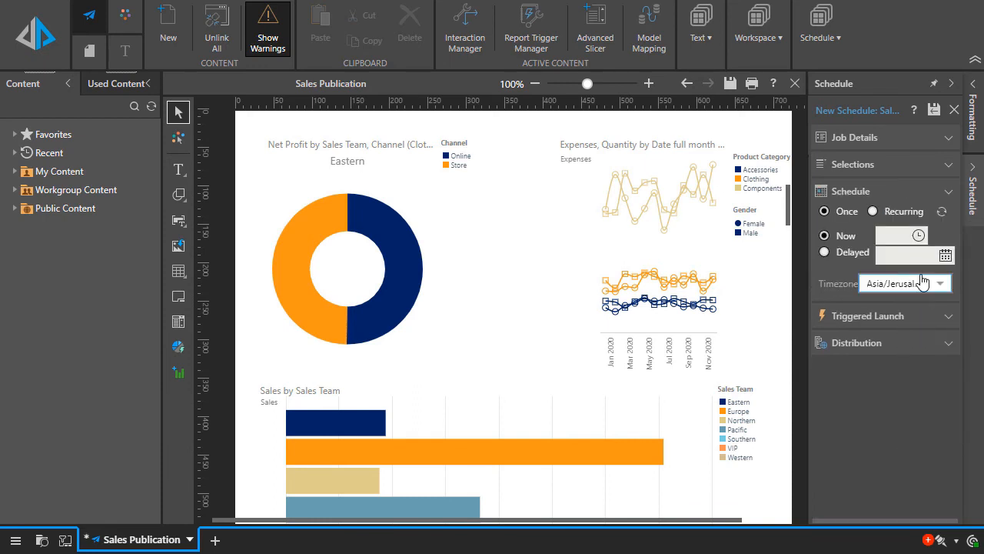
left_click(873, 211)
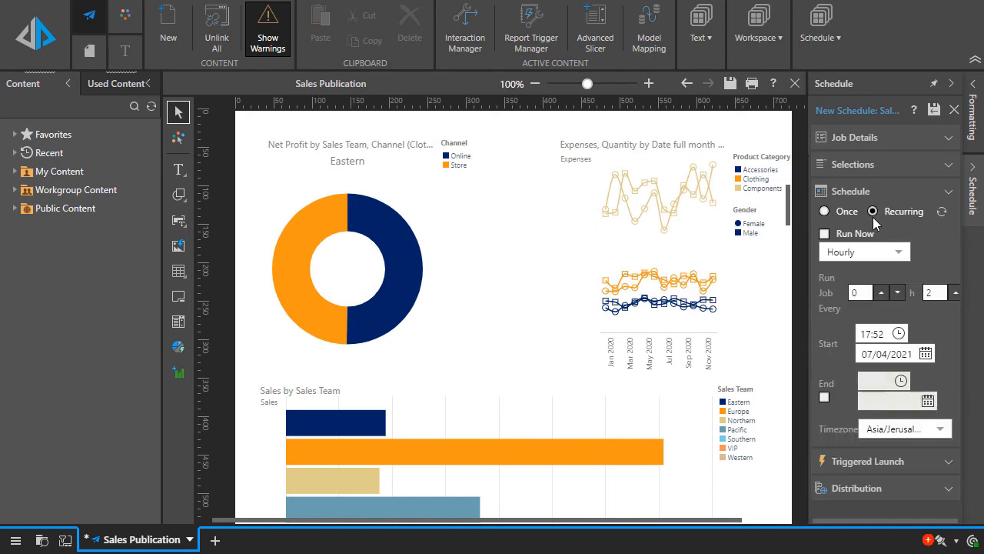
mouse_move(765, 295)
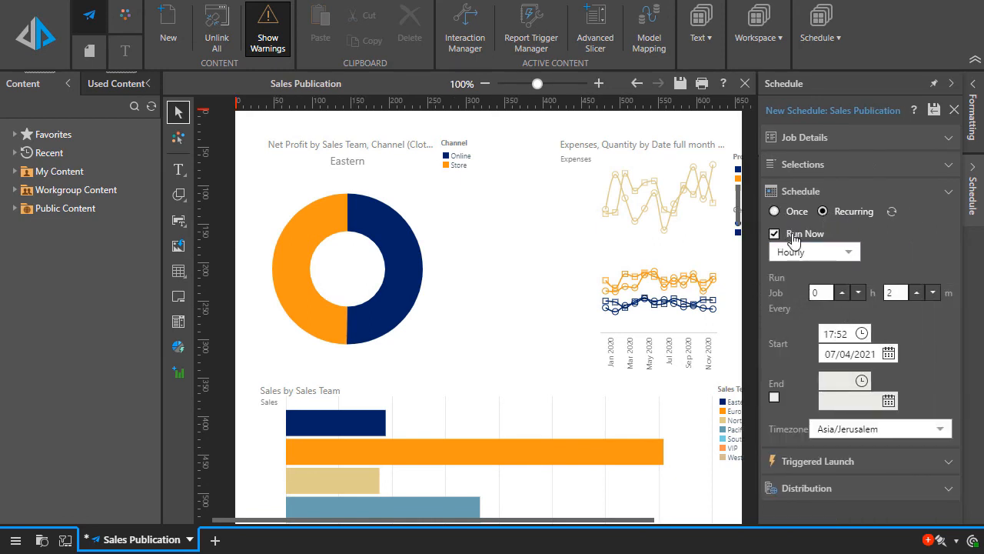
left_click(813, 251)
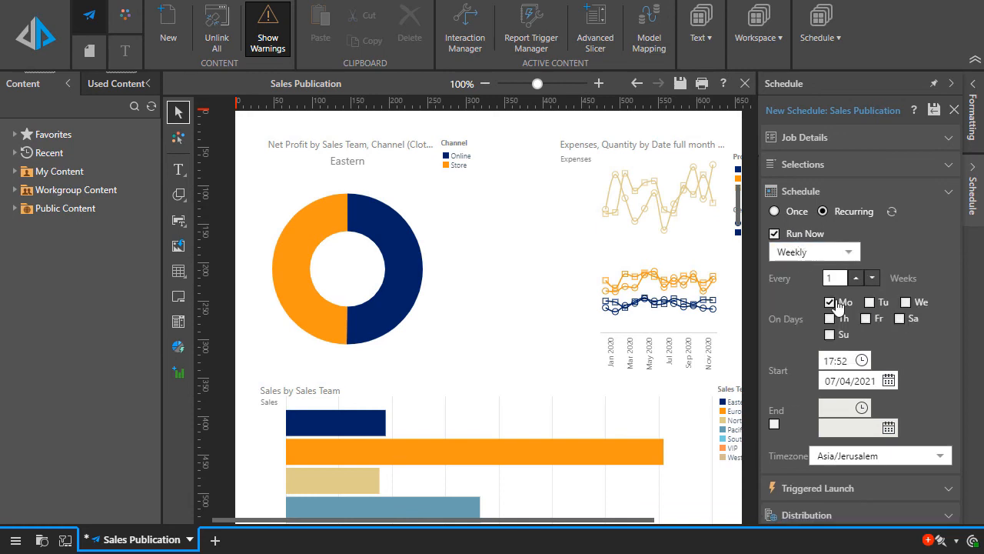
left_click(836, 360)
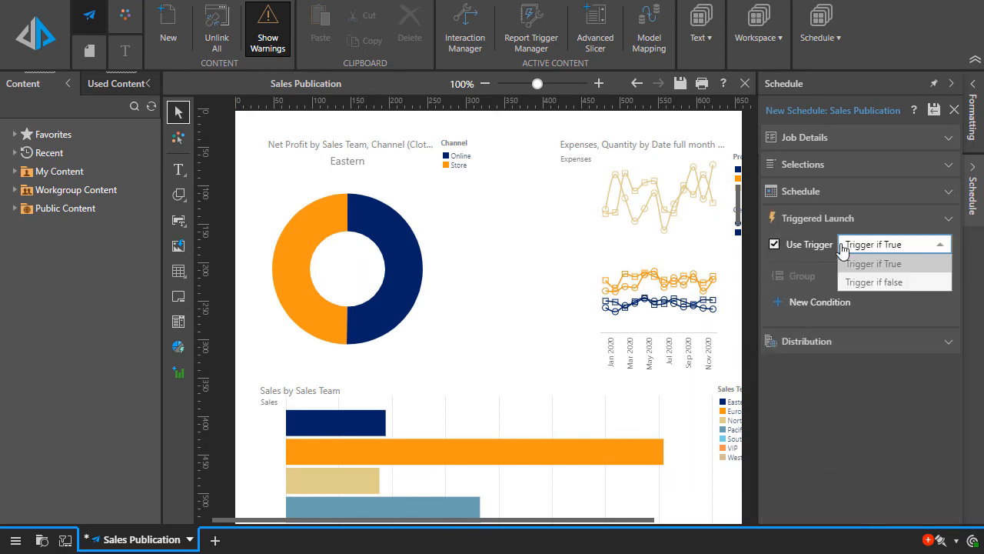
Add and apply a trigger condition using the MinGrid function, with its comparison type changed.
left_click(819, 302)
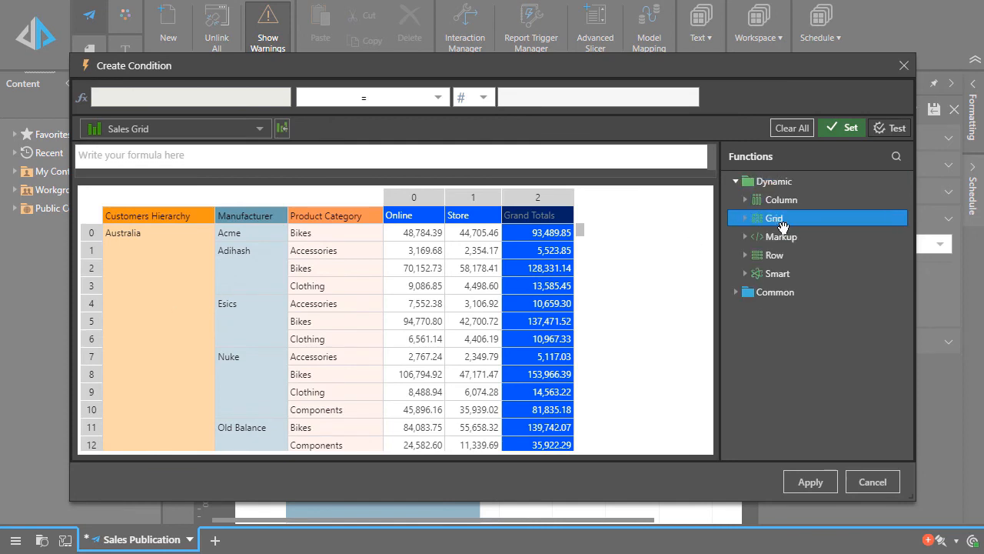
left_click(774, 217)
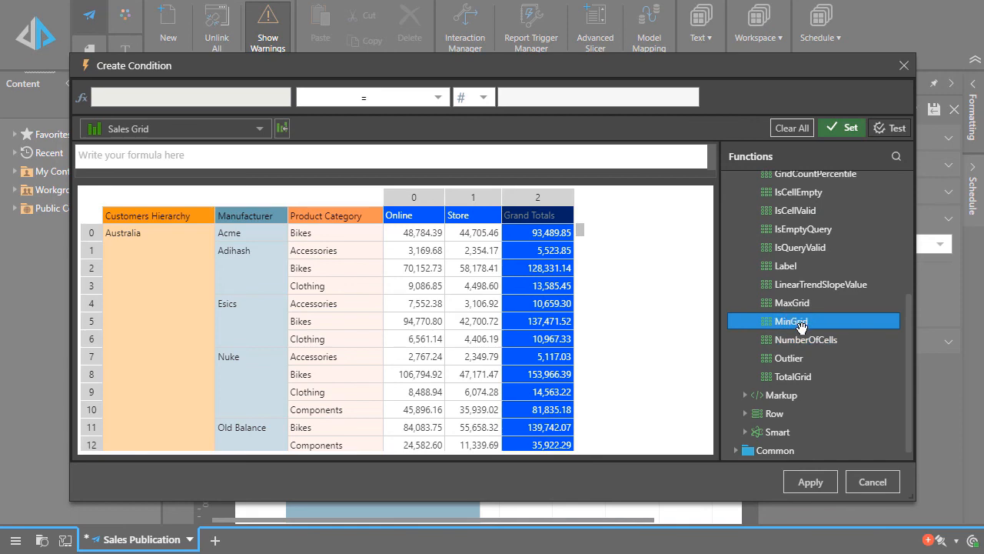
double_click(791, 320)
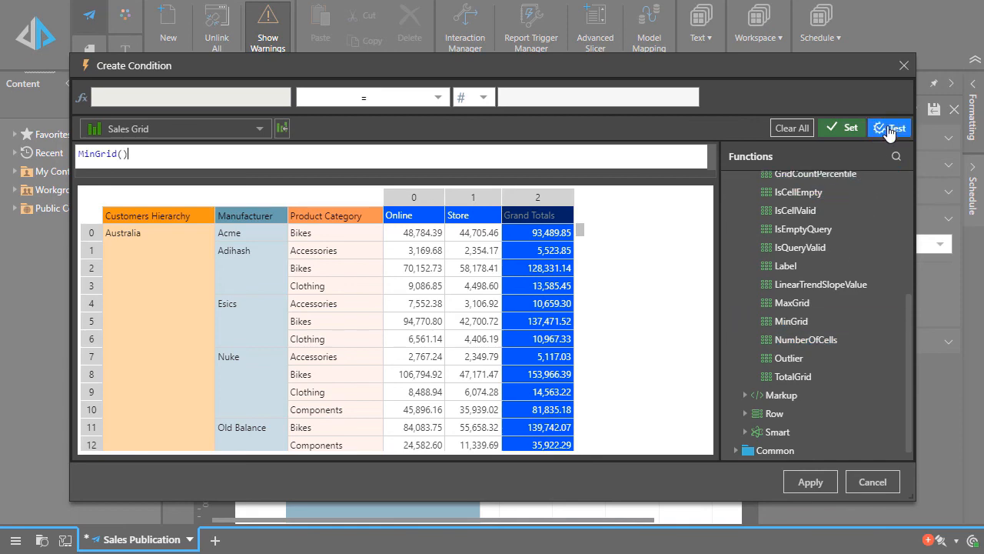
left_click(890, 127)
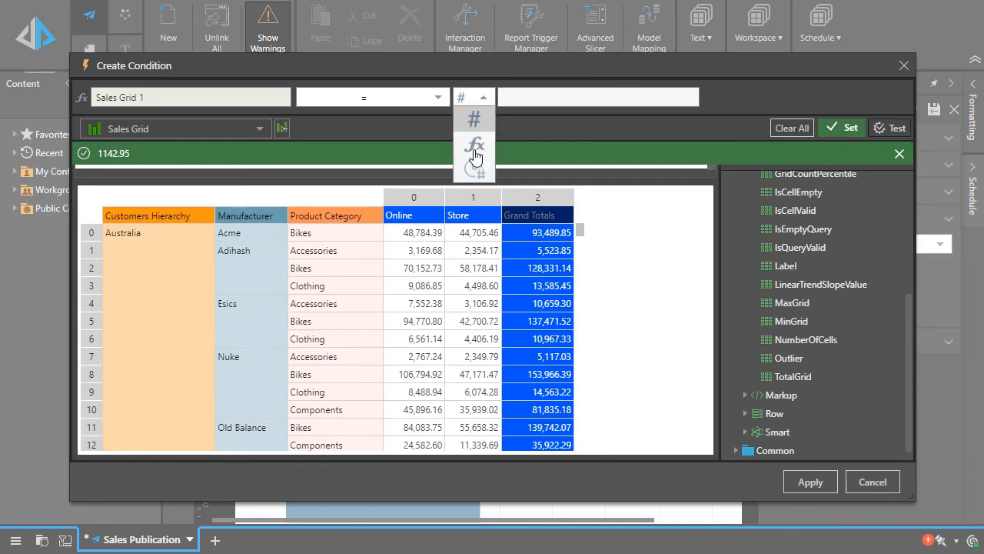
left_click(474, 147)
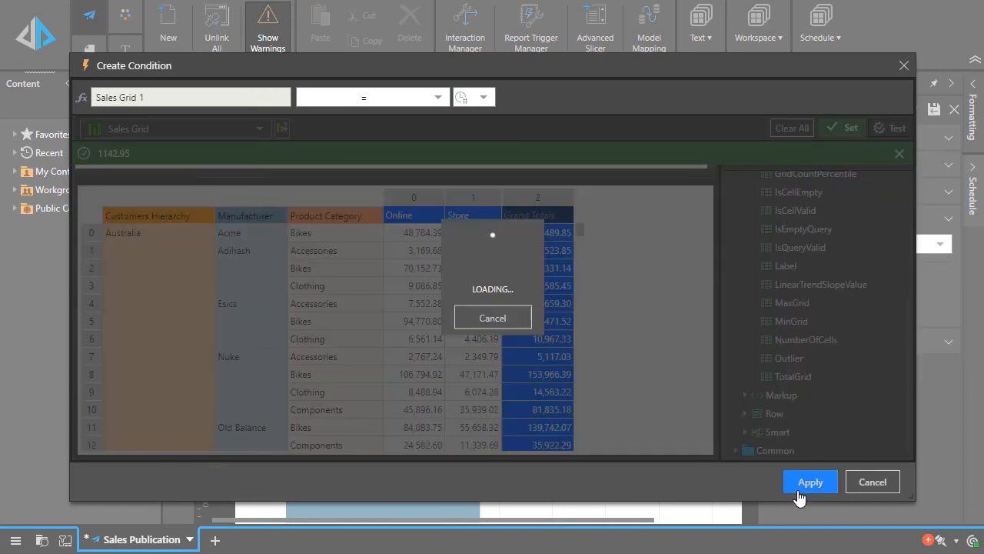
left_click(810, 481)
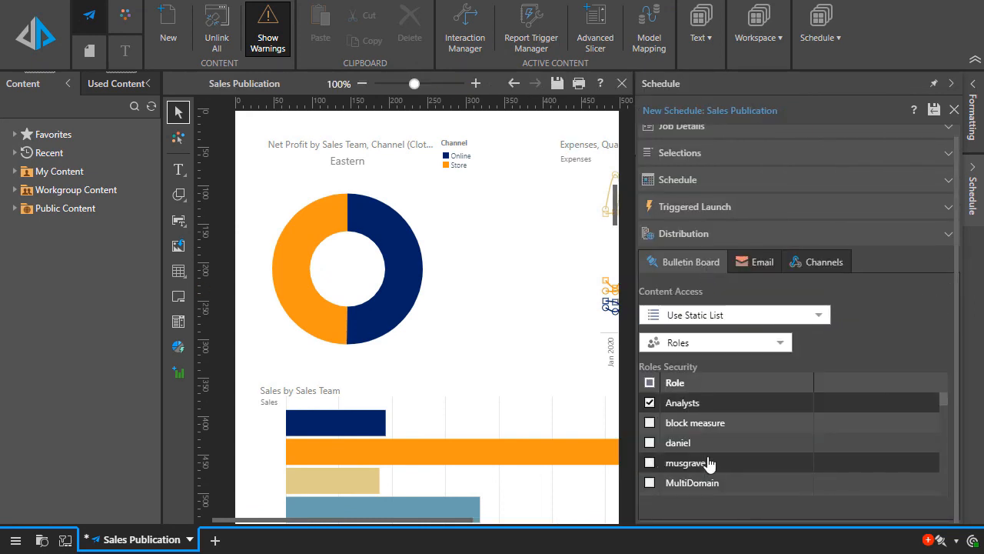
Send email distribution to a Static Email List, then save the schedule.
left_click(761, 262)
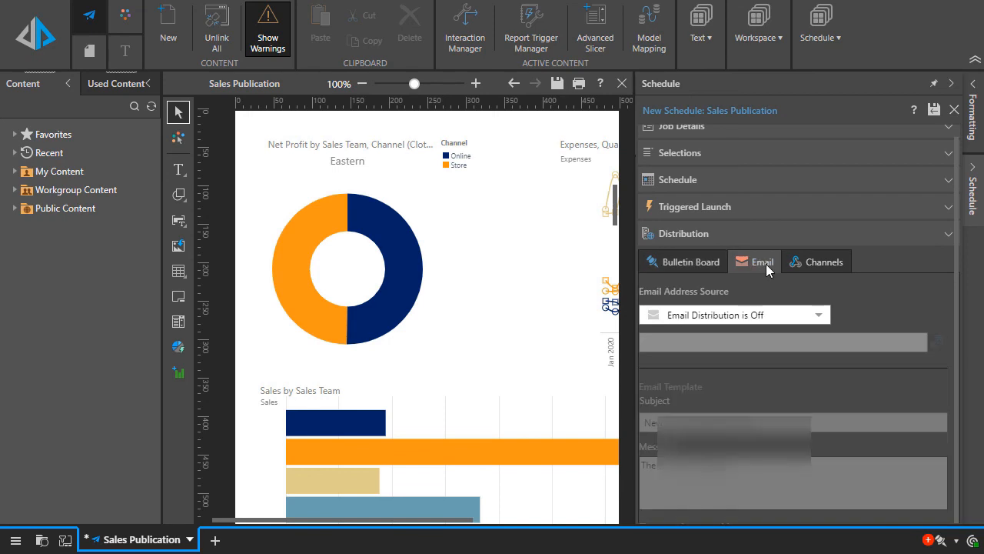
left_click(735, 314)
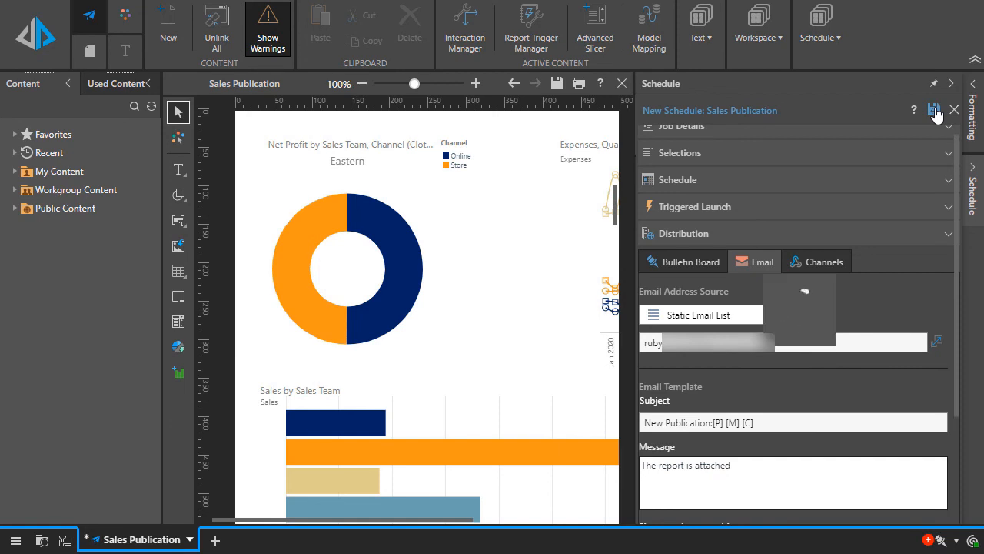
left_click(934, 110)
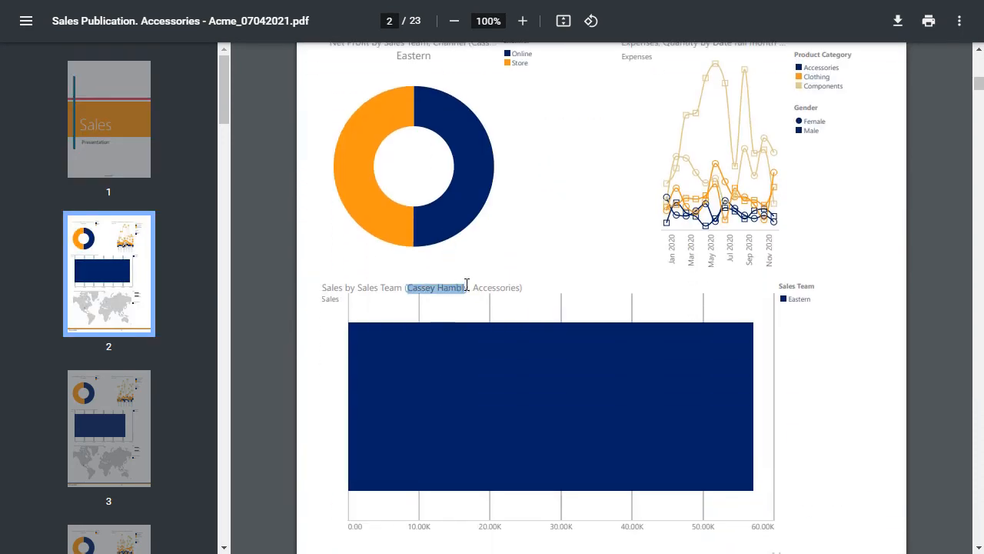
Scroll through the 23-page PDF to Mindy Wong's Acme sales map on page six.
scroll("down", 3)
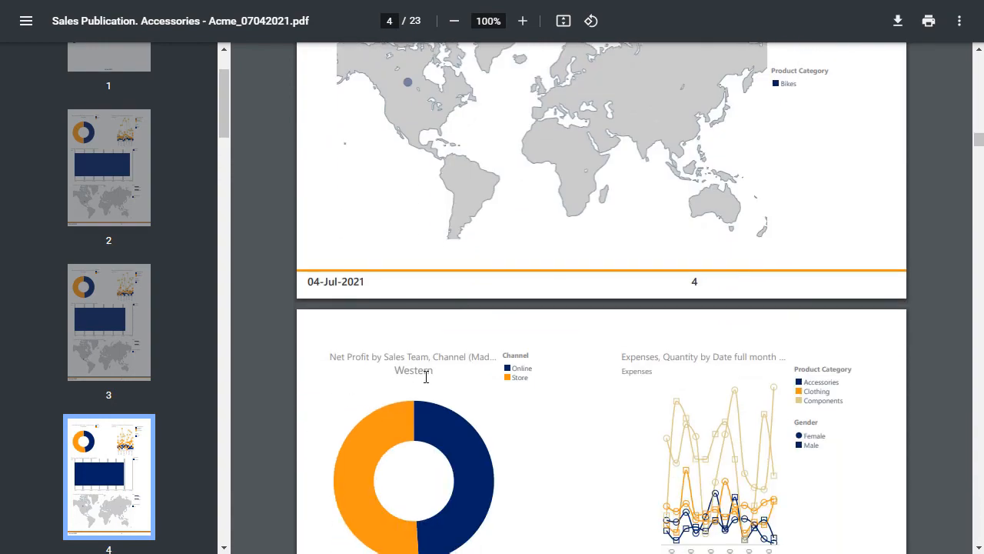
scroll("down", 3)
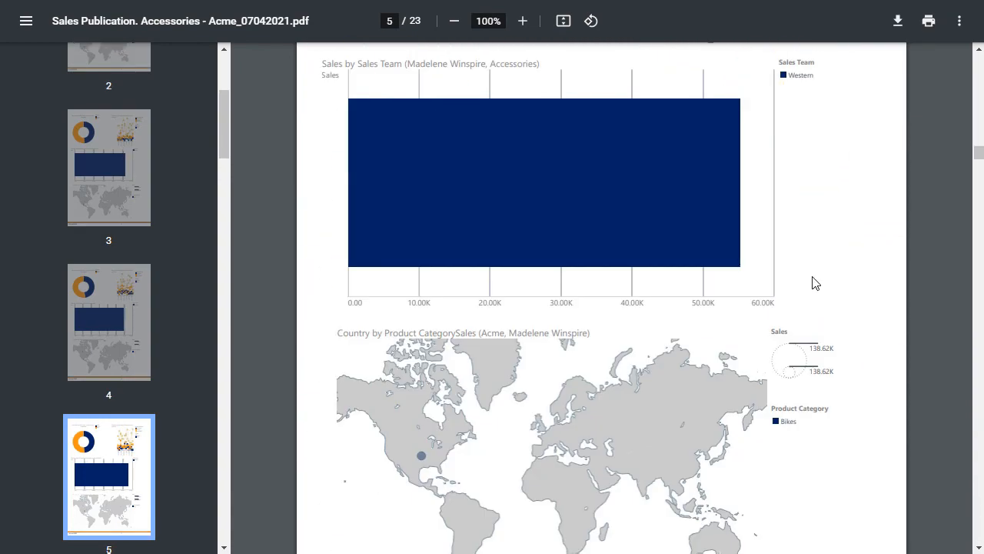
scroll("down", 3)
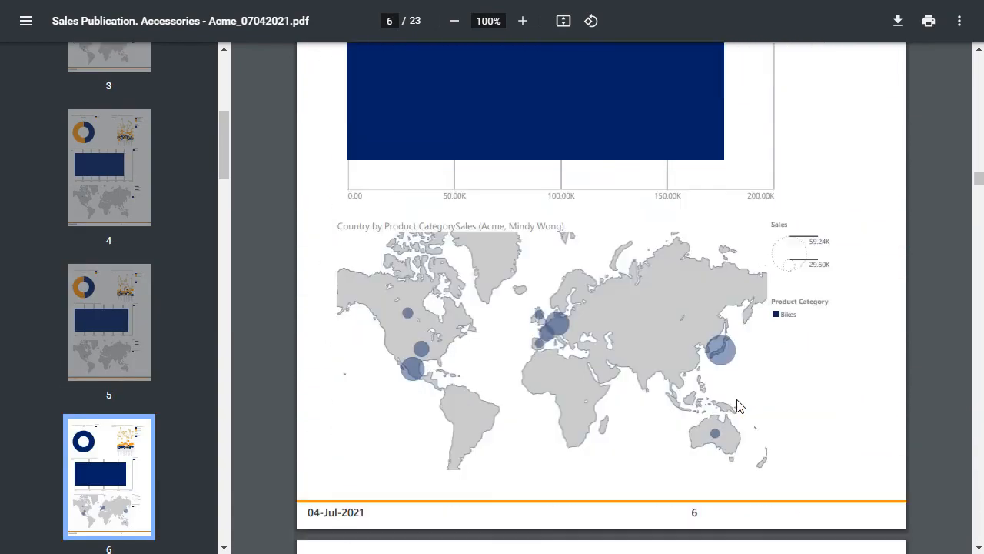